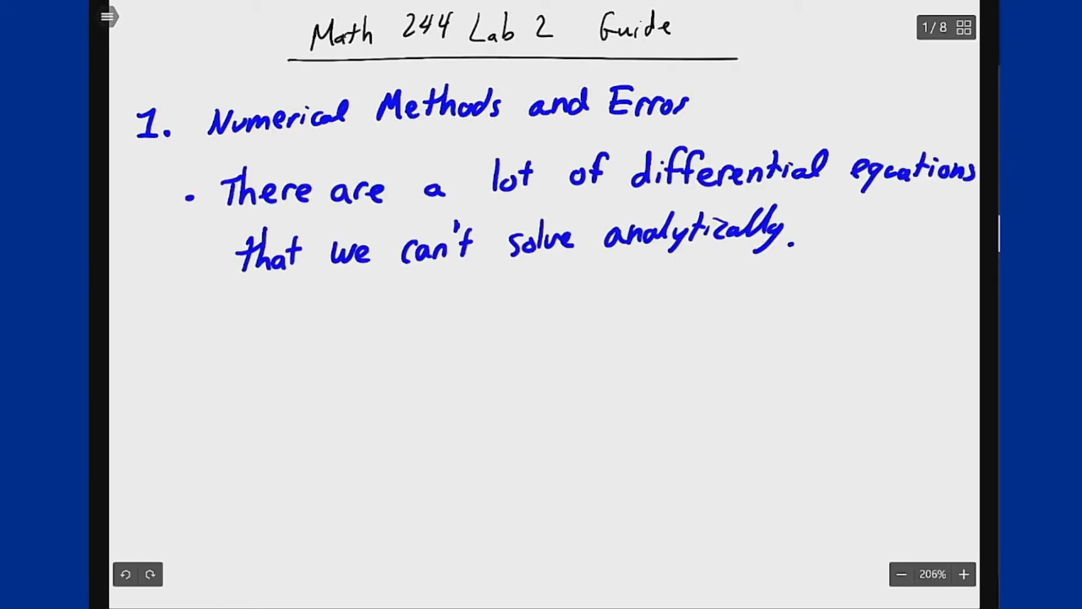
Scroll down the notes page to write the 'Three Numerical Methods' heading, Euler's and Runge-Kutta
{"action": "scroll", "scroll_direction": "down", "scroll_amount": 3}
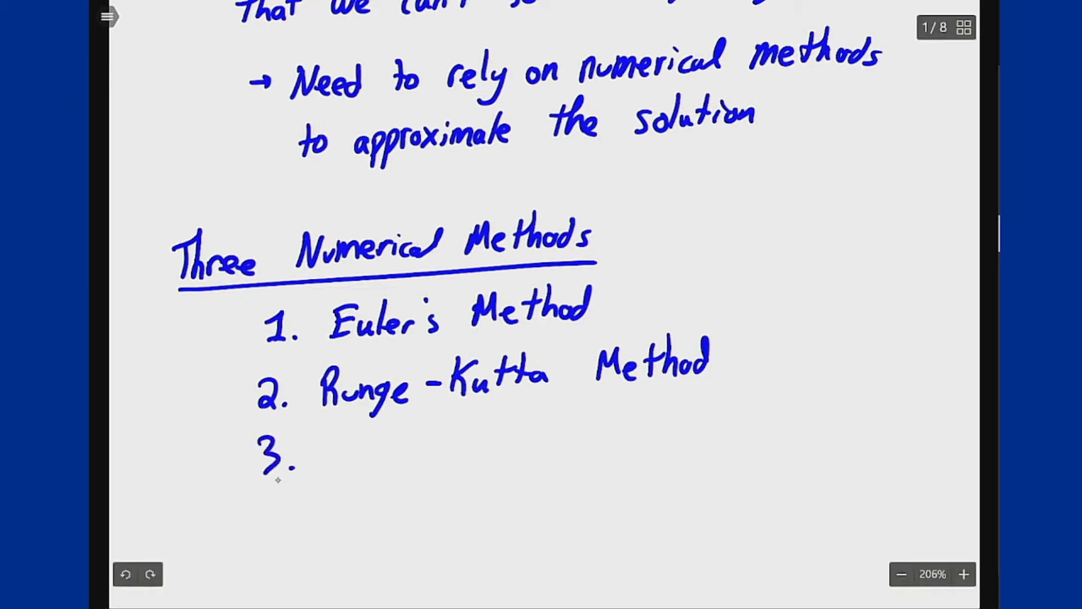
Add ode45 as item 3, bracket items 1–2 'Fixed step size', and label ode45 'adaptive method'
{"action": "type", "text": "ode 45"}
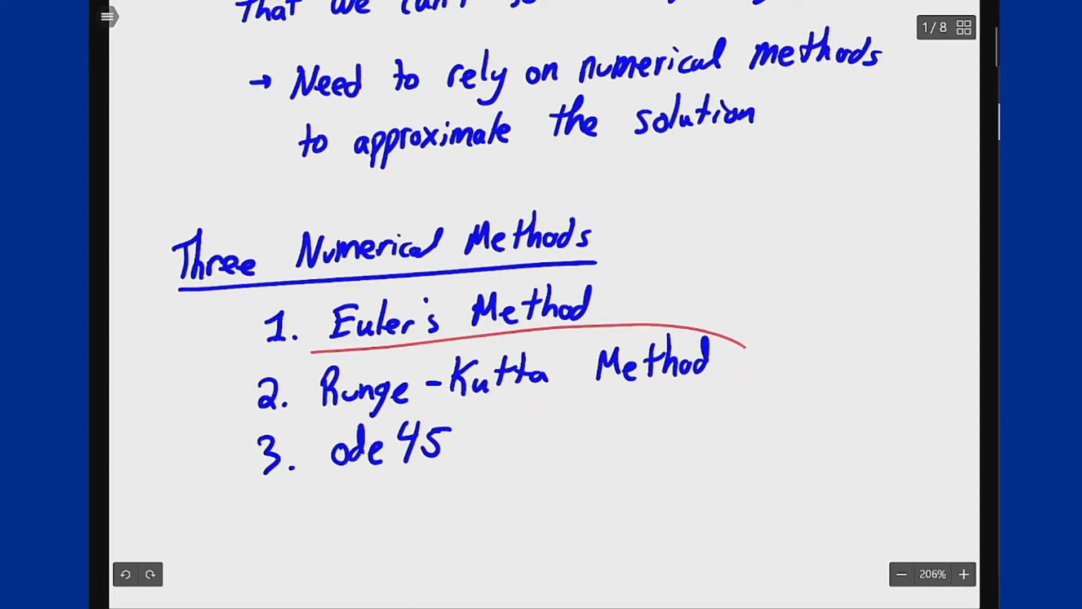
{"action": "left_click", "coordinate": [125, 574]}
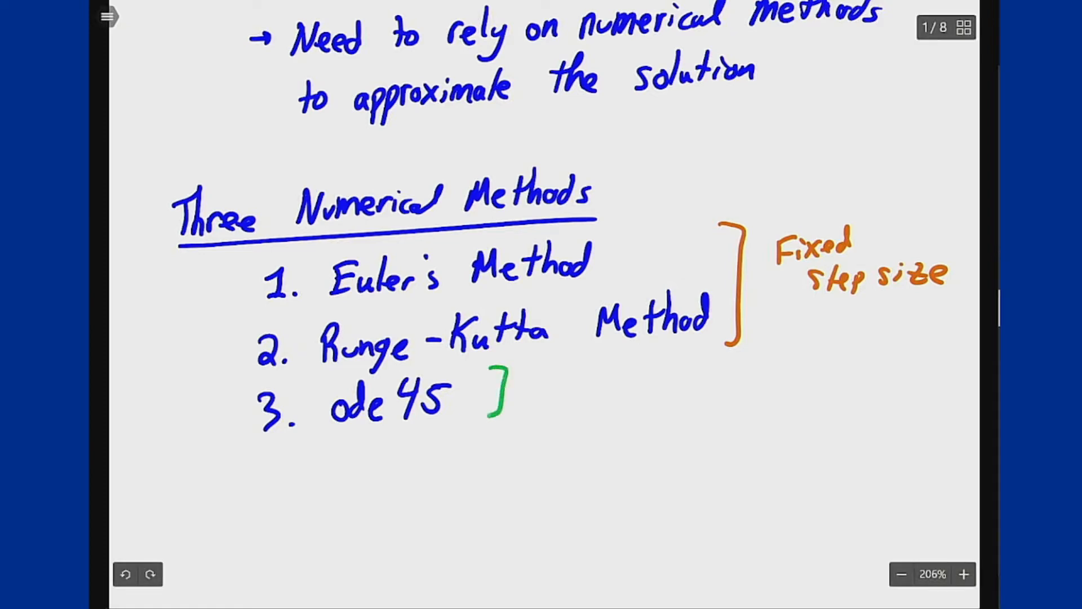
{"action": "type", "text": "adaptive method"}
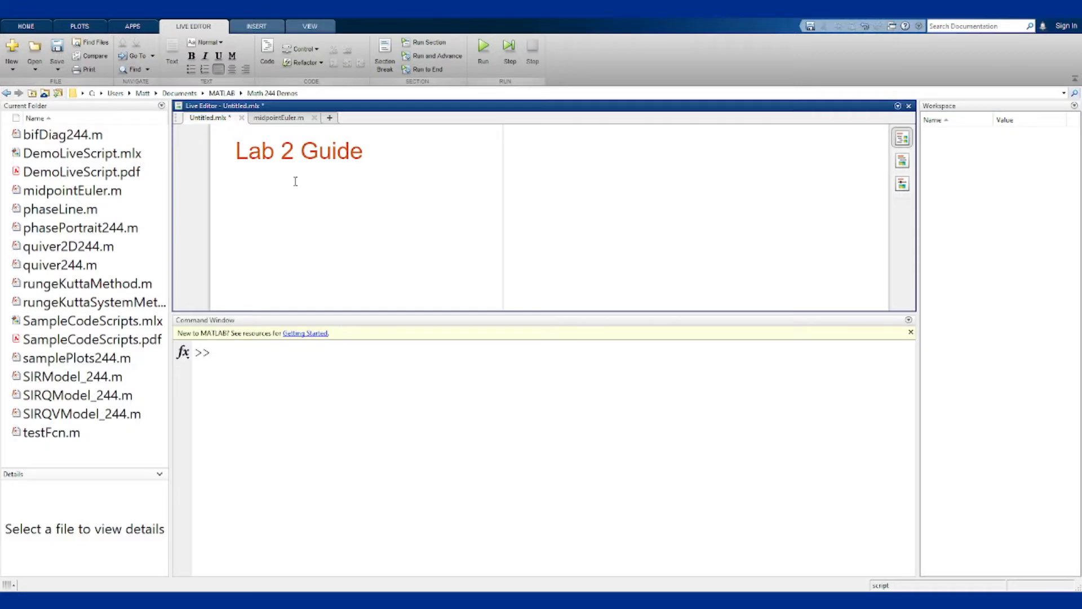
Describe solving dy/dt = y − t numerically with y(0) = 2 and exact solution t + 1 + e^t
{"action": "type", "text": "Solving the differential equatio"}
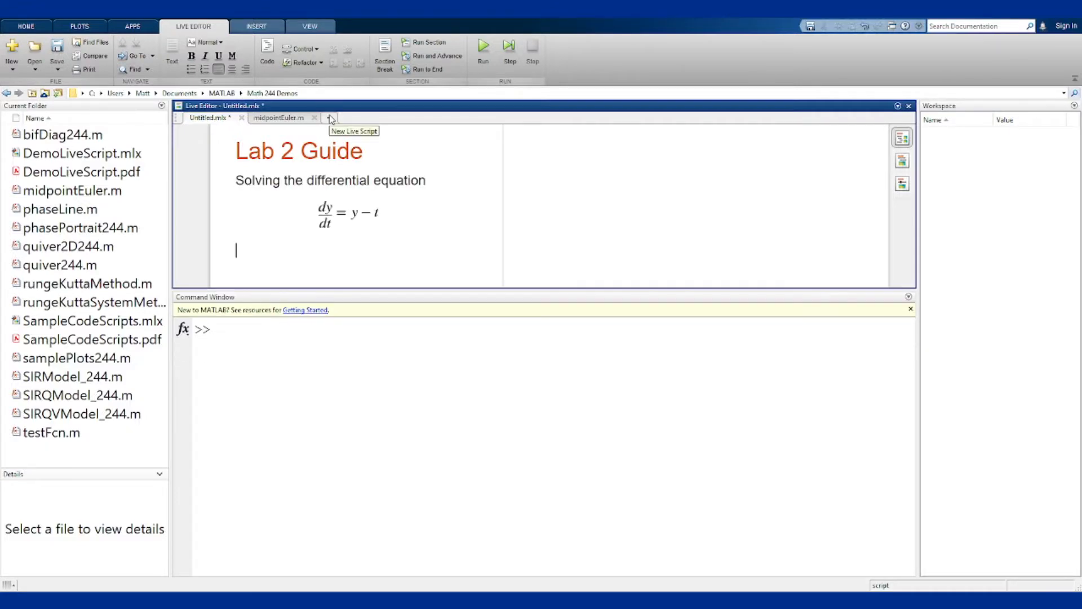
{"action": "type", "text": "numerically, with"}
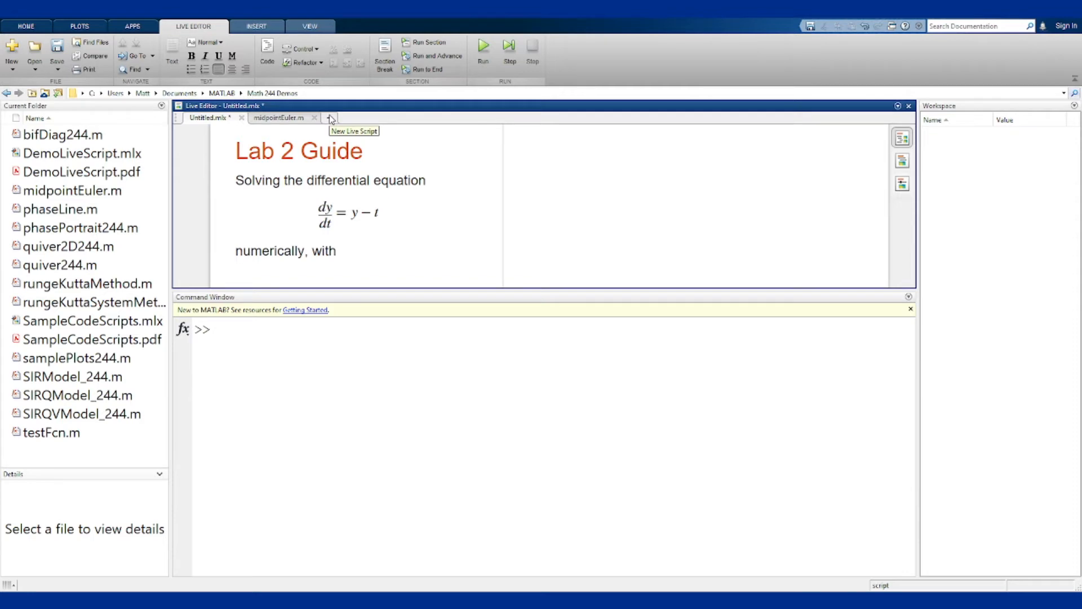
{"action": "type", "text": "y(0) = 2."}
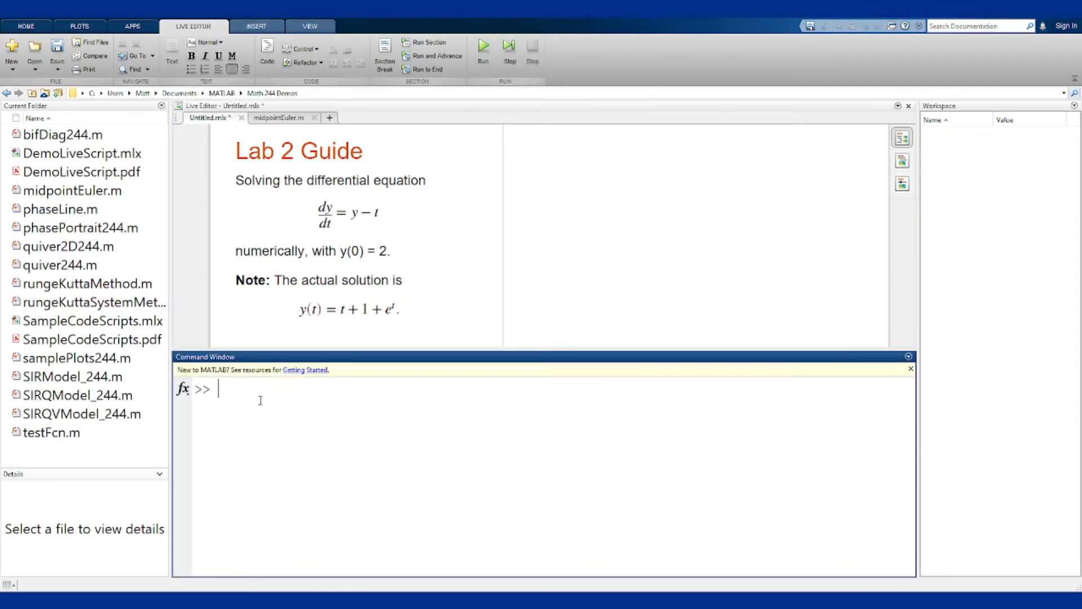
Show 'help ode45' in the Command Window and highlight that ODEFUN is a function handle
{"action": "type", "text": "help"}
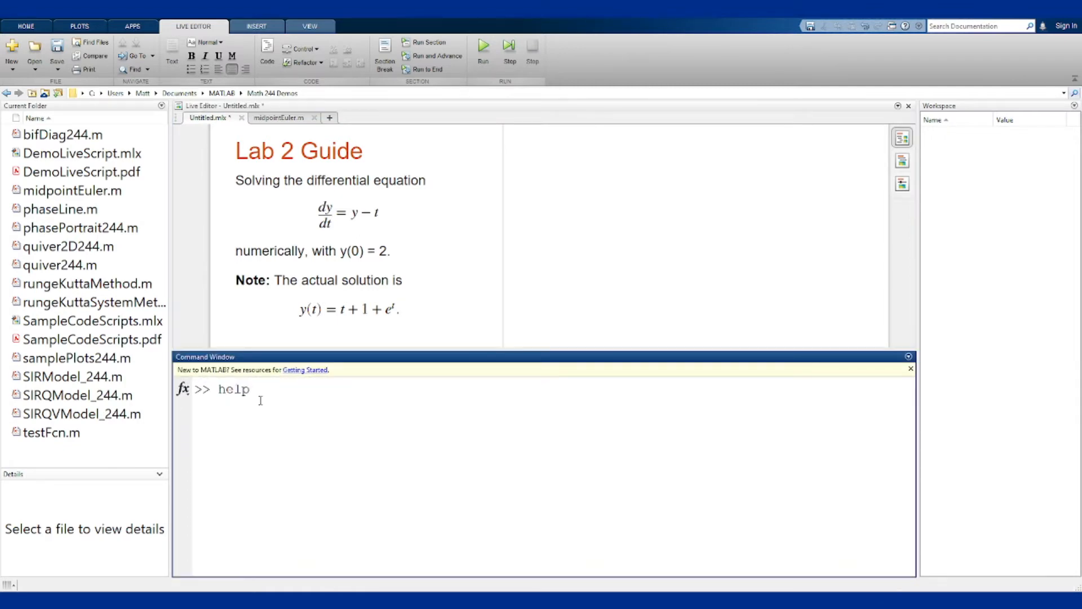
{"action": "type", "text": "ode45"}
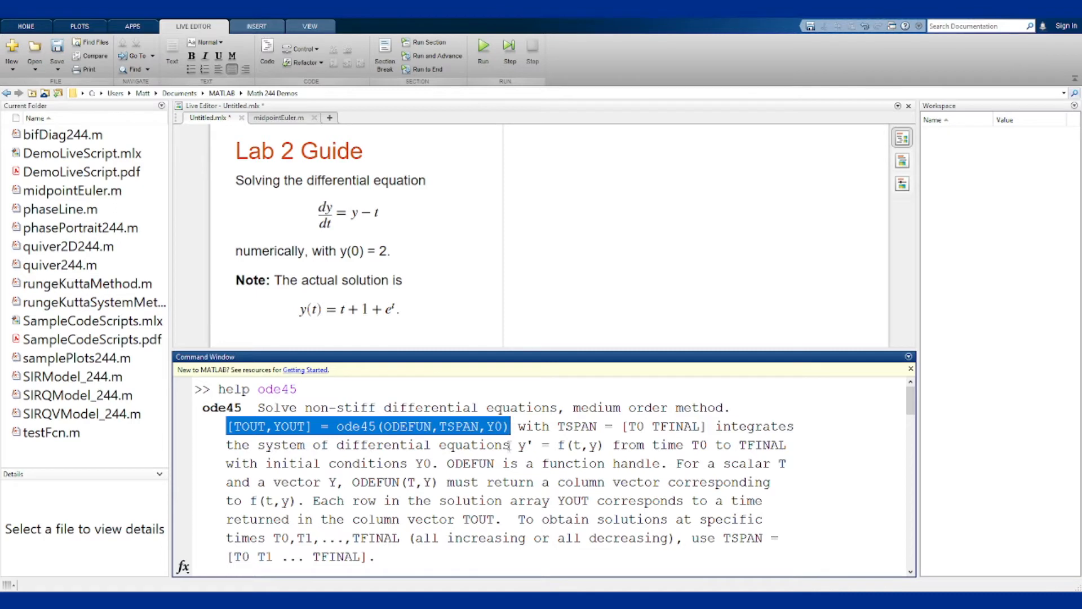
{"action": "mouse_move", "coordinate": [483, 482]}
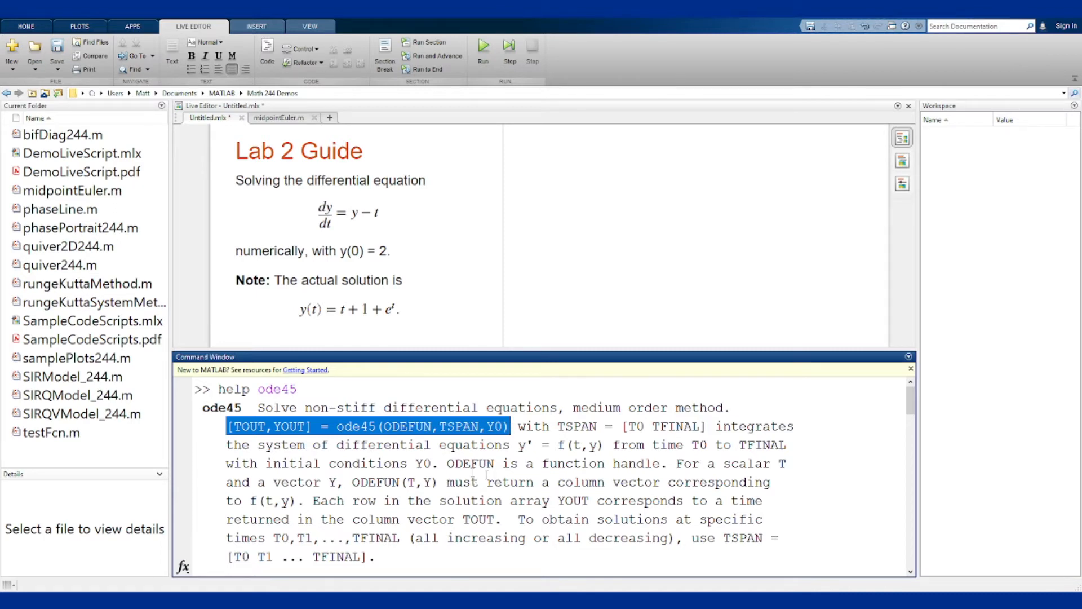
{"action": "double_click", "coordinate": [552, 463]}
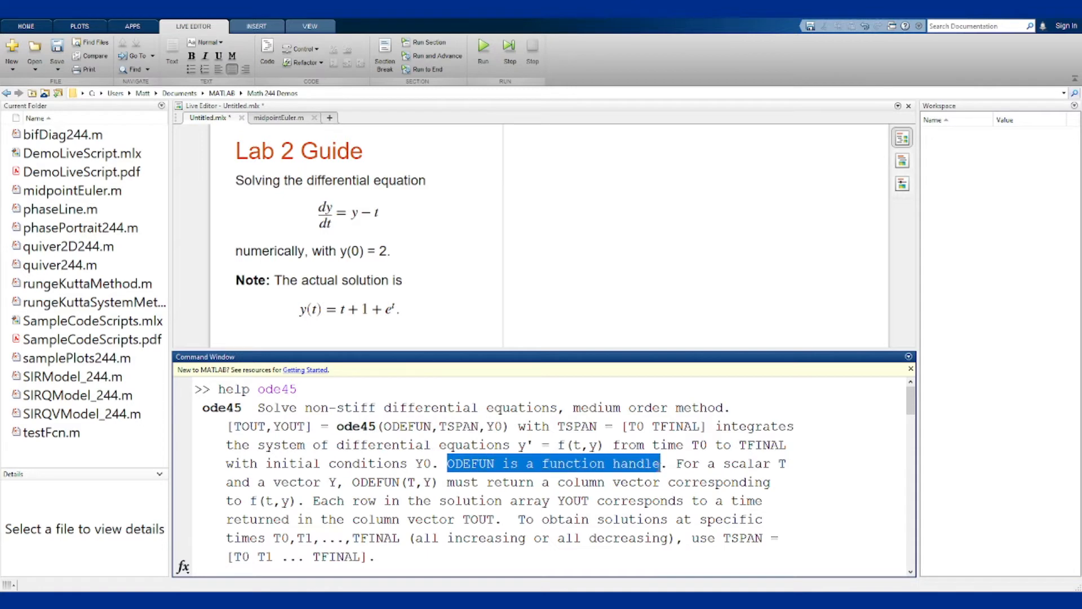
{"action": "left_click", "coordinate": [490, 463]}
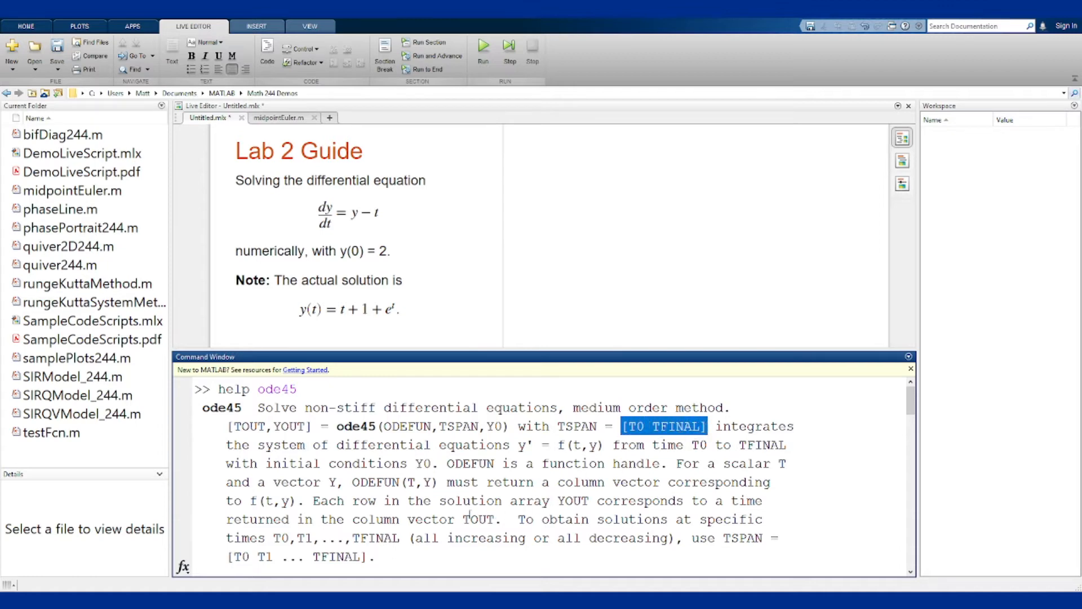
{"action": "left_click", "coordinate": [399, 308]}
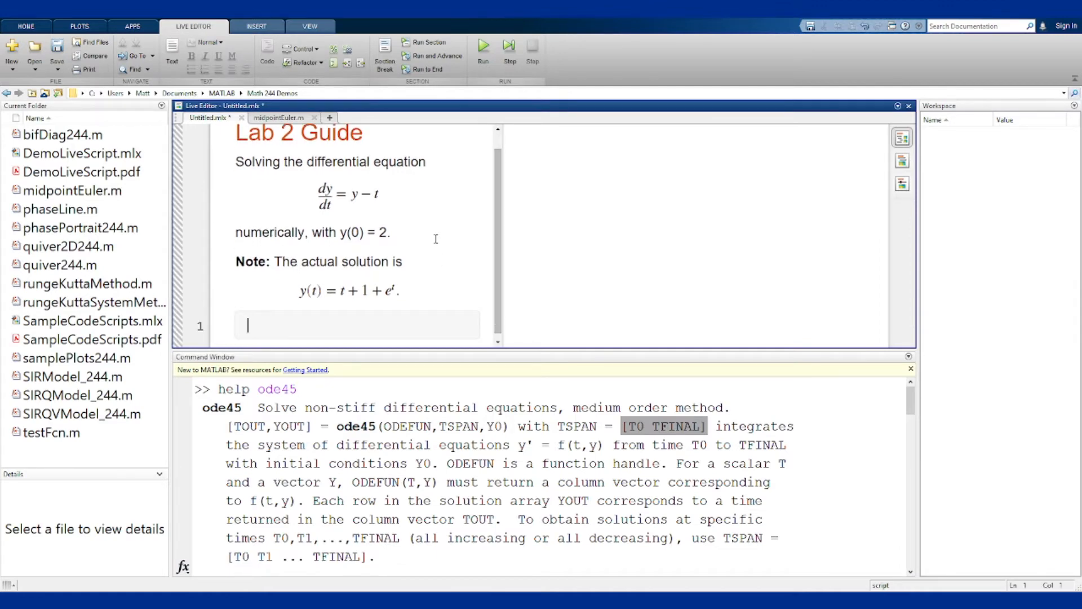
Write f = @(t,y) y-t; and begin [tout, yout] = ode45(f, [0, 10]) in a code block
{"action": "type", "text": "f = @(t,y) y-t;"}
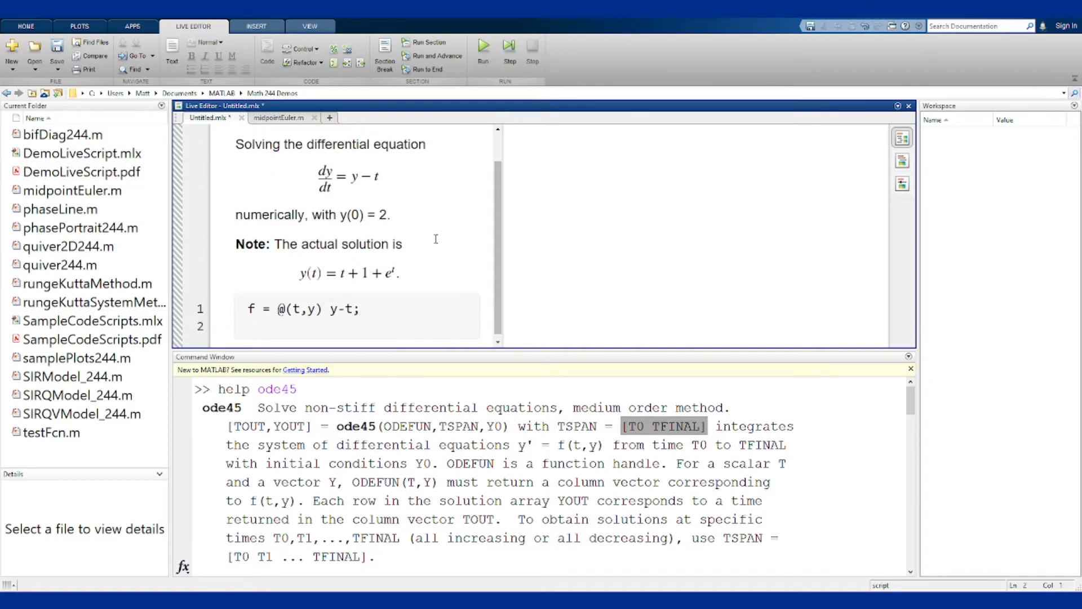
{"action": "type", "text": "[tout]"}
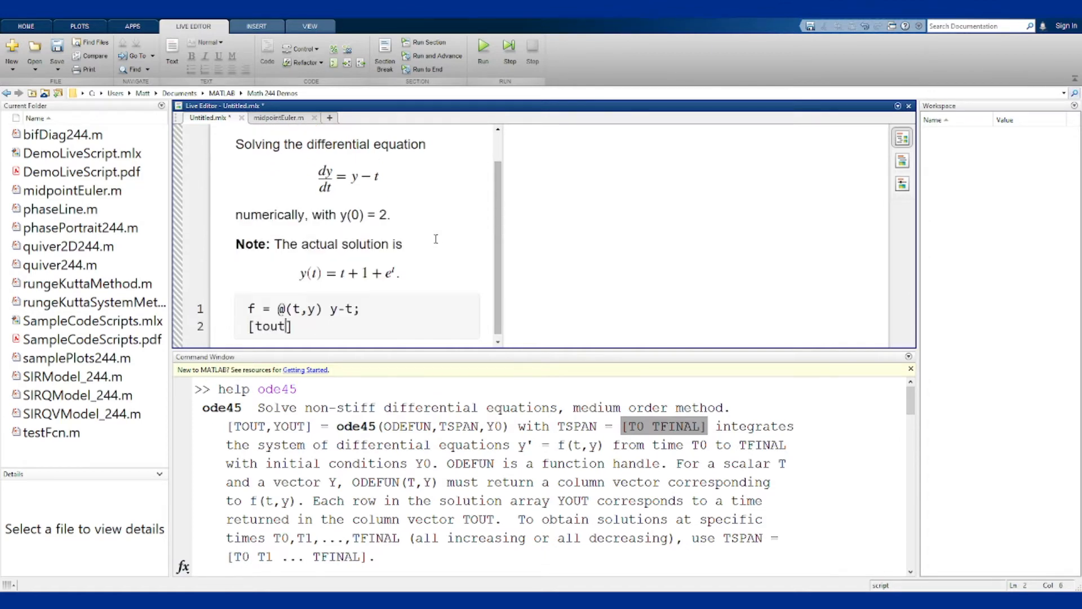
{"action": "type", "text": ", yout] ="}
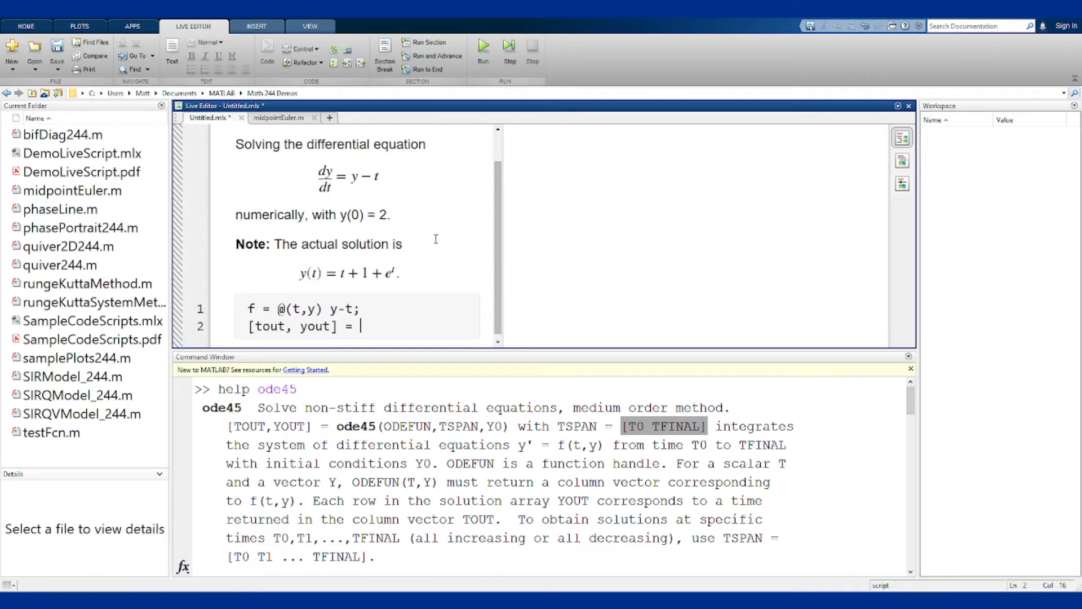
{"action": "type", "text": "ode45("}
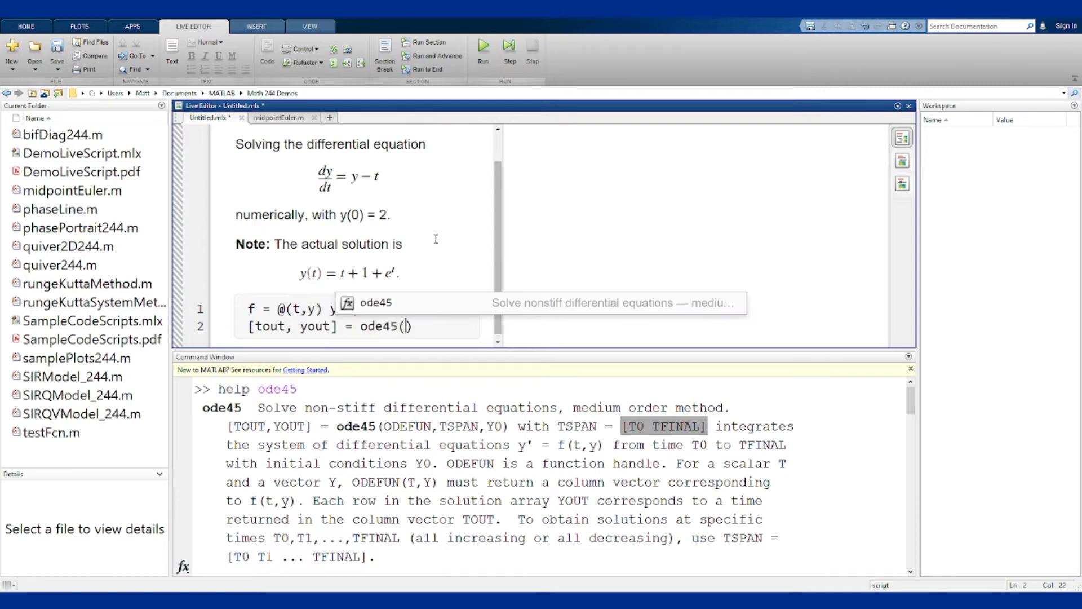
{"action": "type", "text": "f,"}
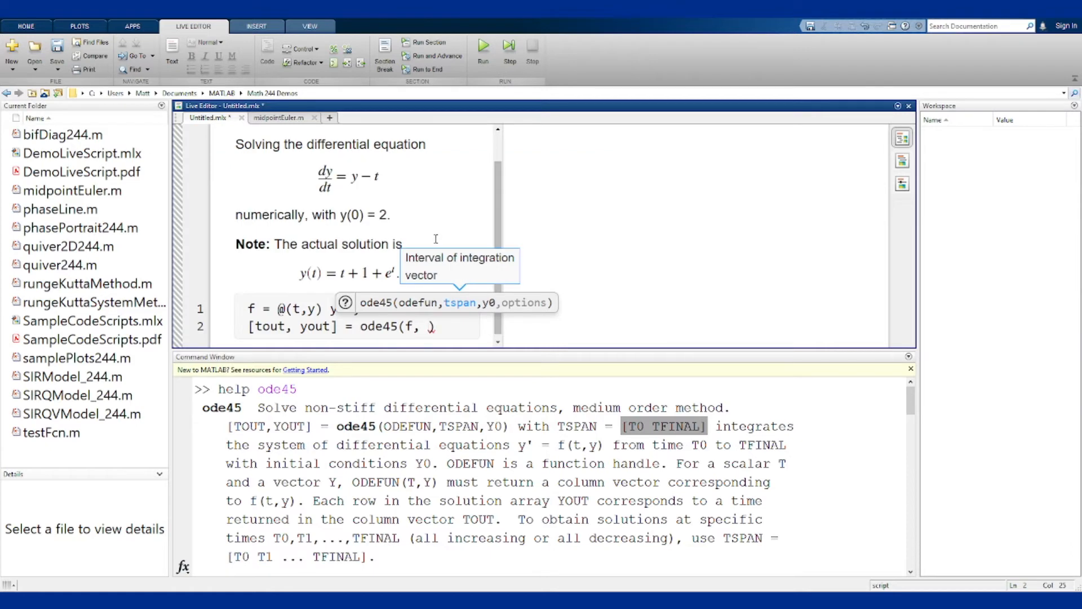
{"action": "type", "text": "[]"}
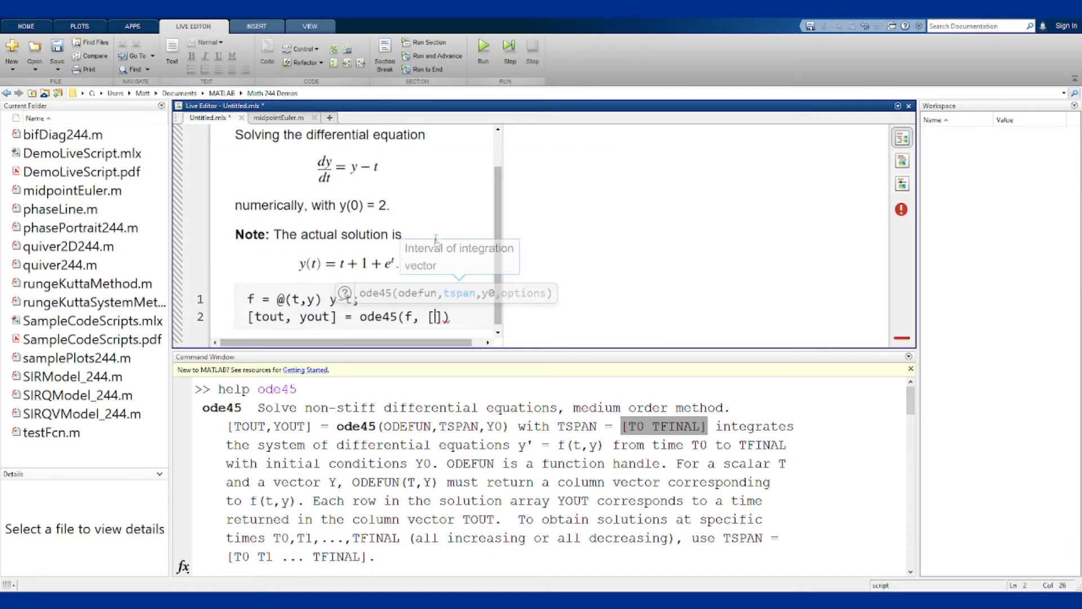
{"action": "type", "text": "0, 10"}
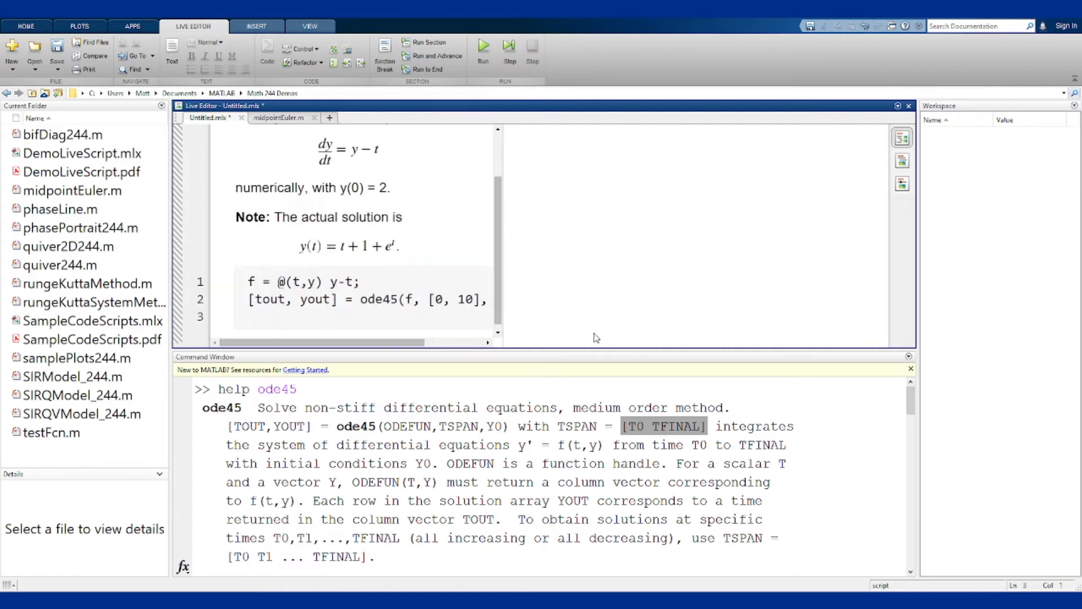
Run the script, then add fSol = @(t) t+1+exp(t); on a new line below the ode45 call
{"action": "left_click", "coordinate": [483, 48]}
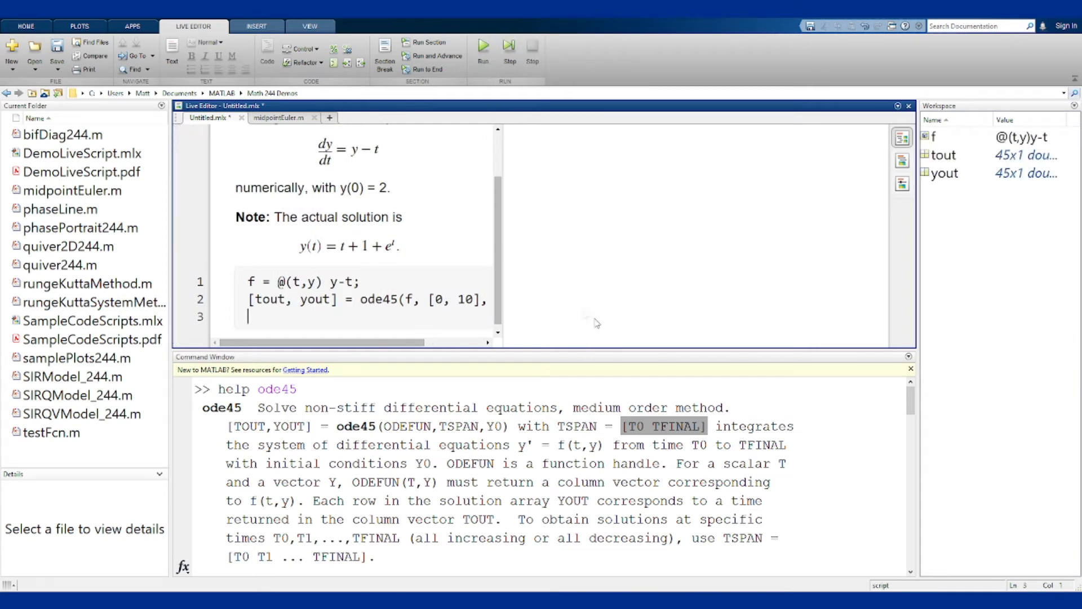
{"action": "mouse_move", "coordinate": [875, 292]}
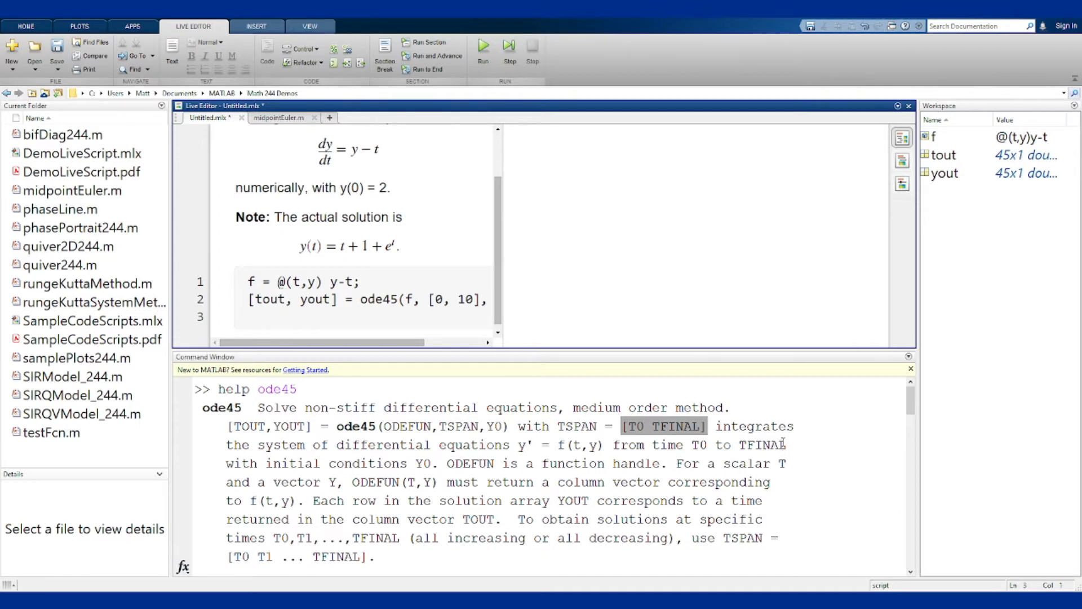
{"action": "left_click", "coordinate": [248, 315]}
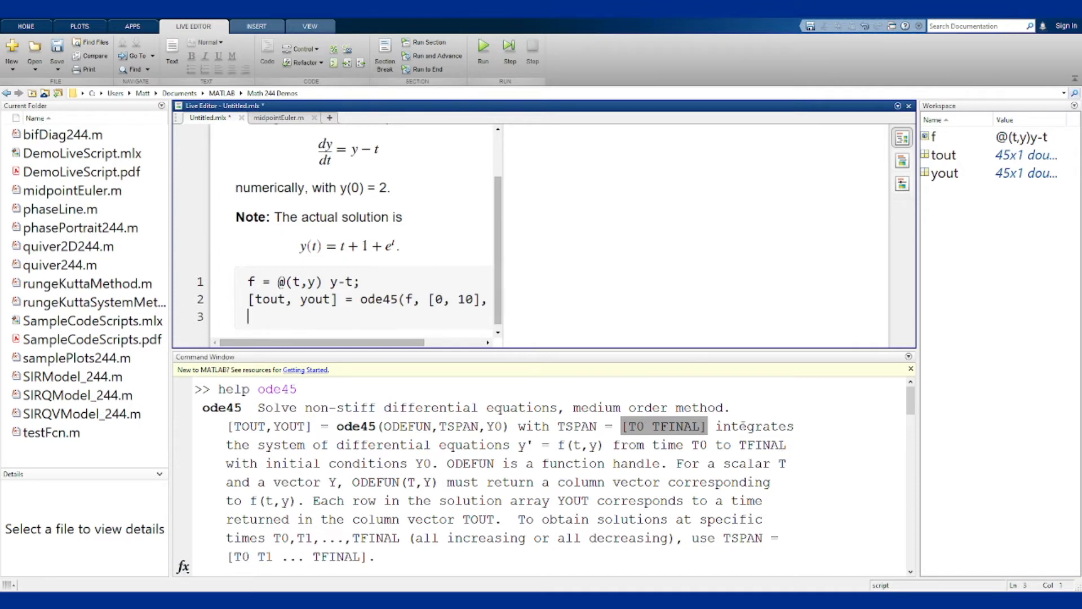
{"action": "type", "text": "fSo"}
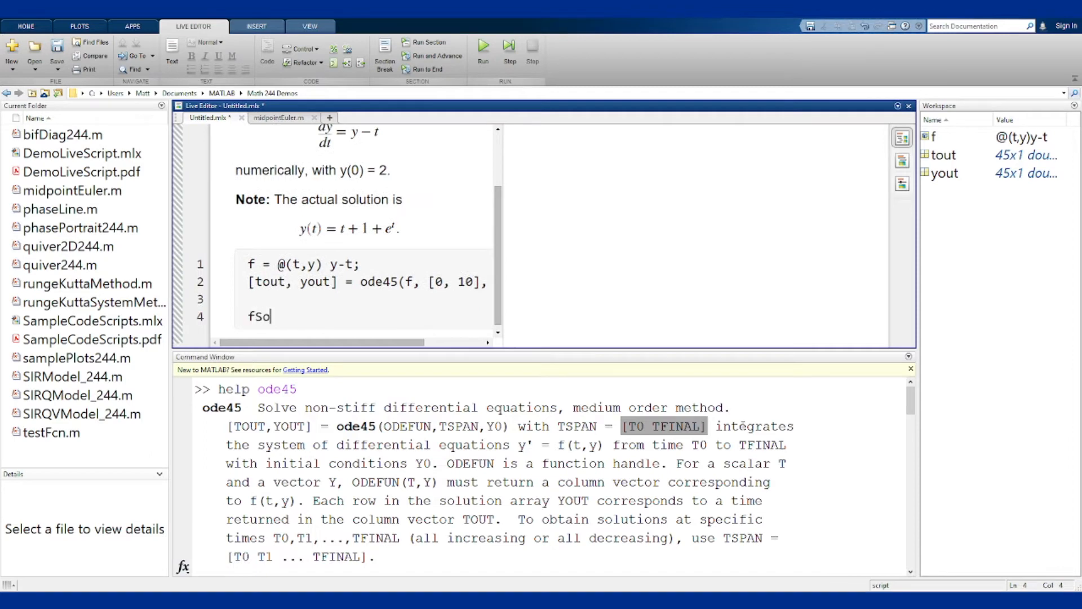
{"action": "type", "text": "l ="}
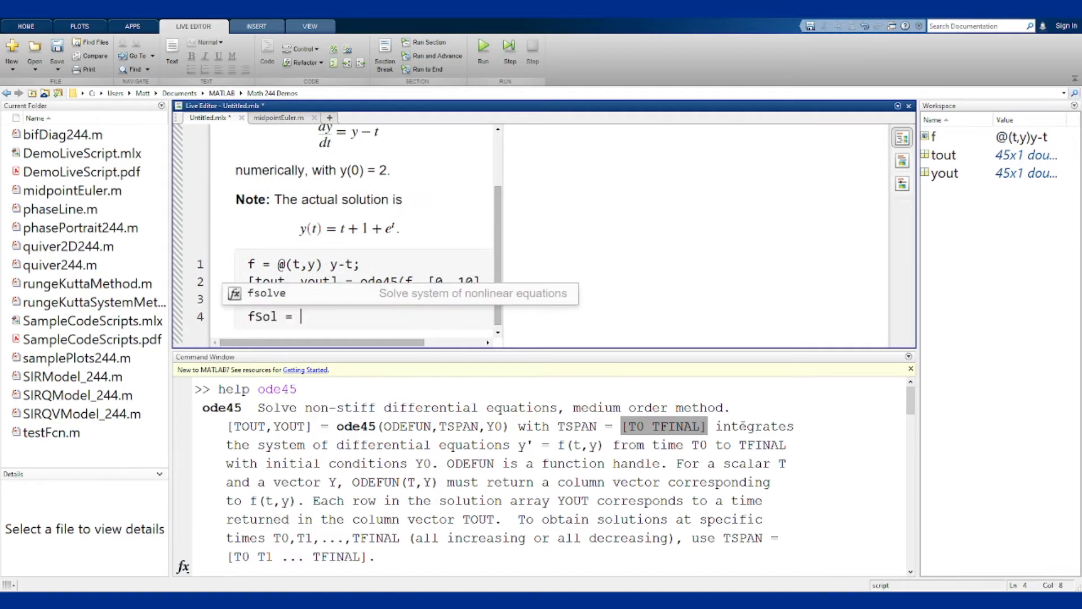
{"action": "type", "text": "@(t),"}
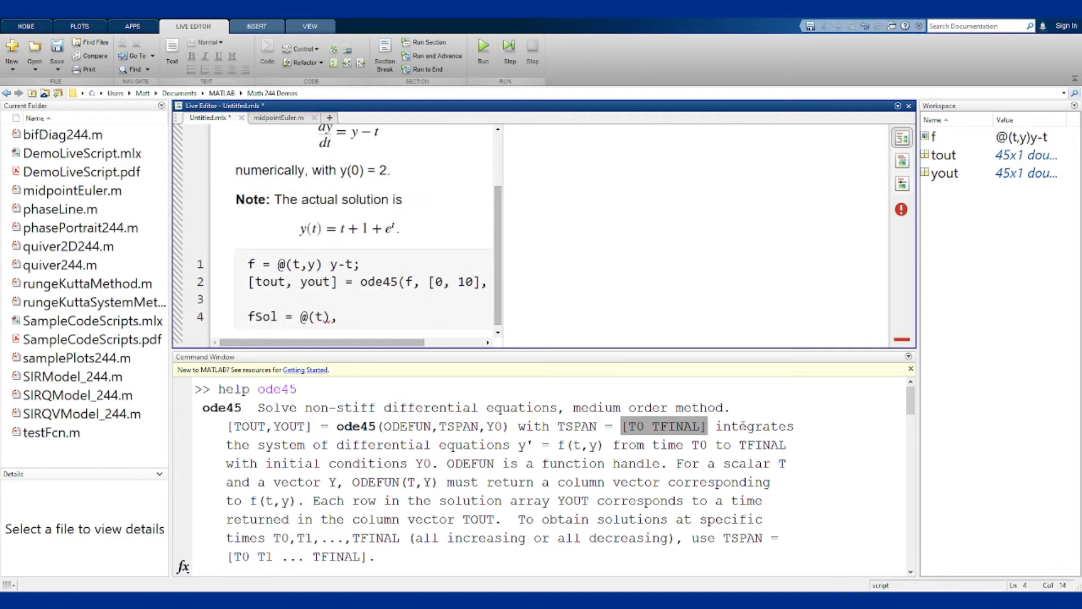
{"action": "type", "text": "t+1+ex"}
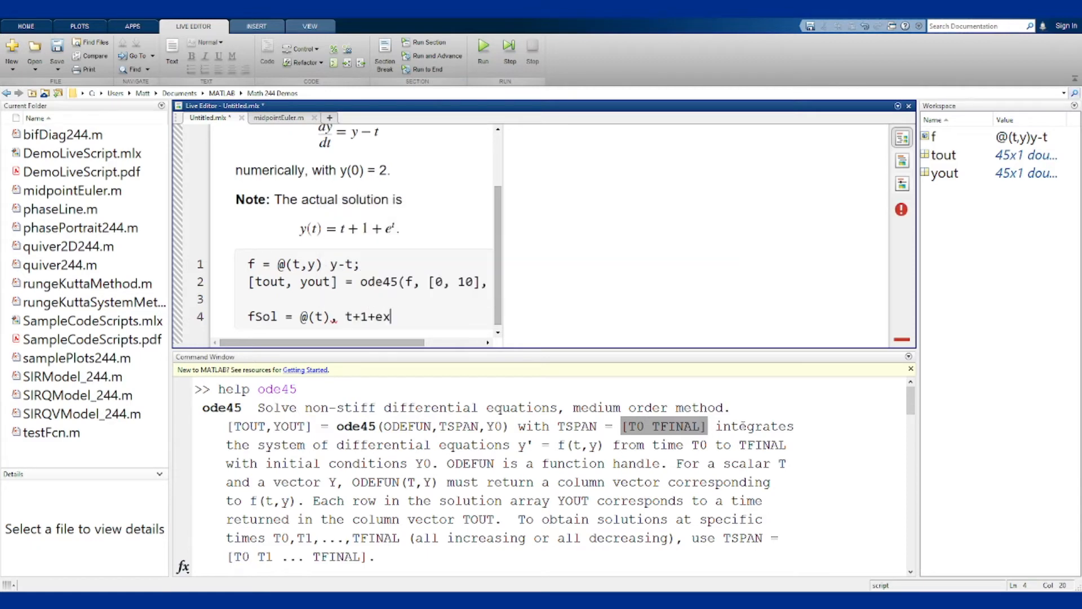
{"action": "type", "text": "p(t);"}
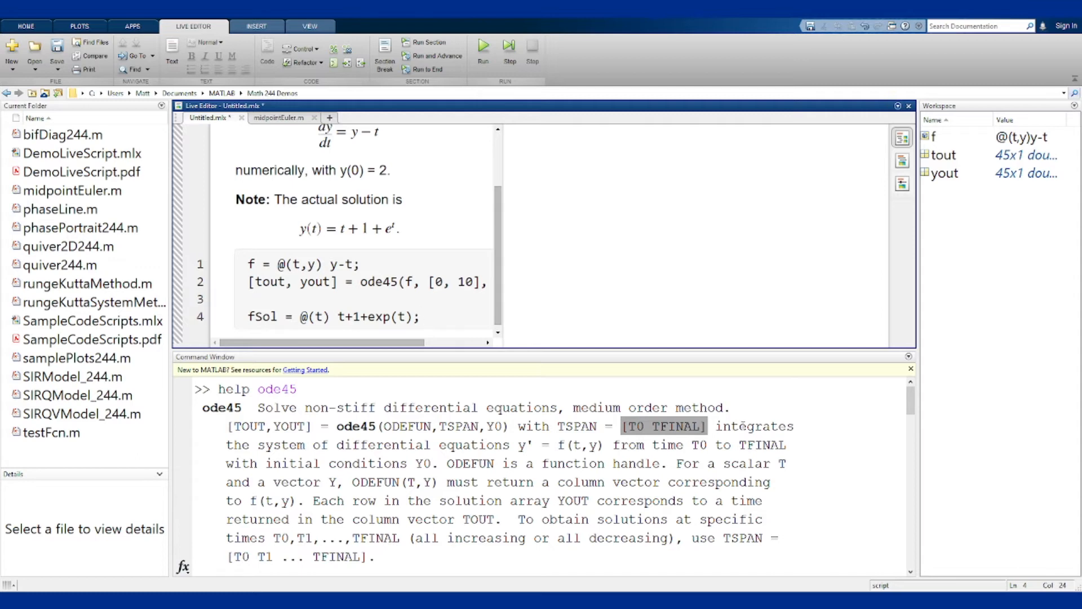
Add figure, hold on and the black exact-solution plot(tout, fSol(tout),'k'), then run
{"action": "left_click", "coordinate": [421, 317]}
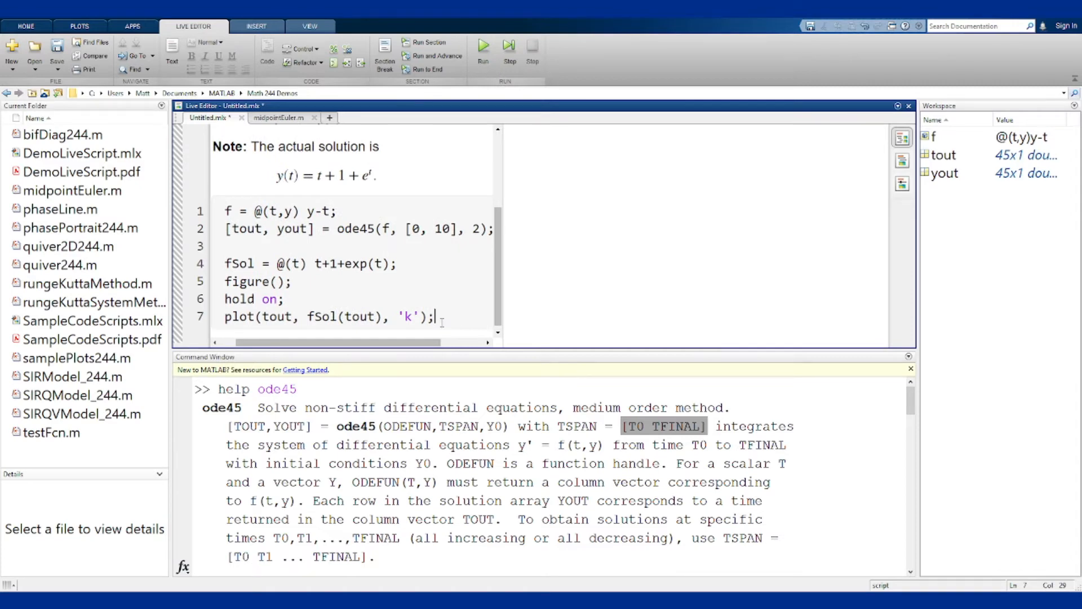
{"action": "type", "text": "plot(tout, yout, 'r');"}
{"action": "type", "text": "hold off;"}
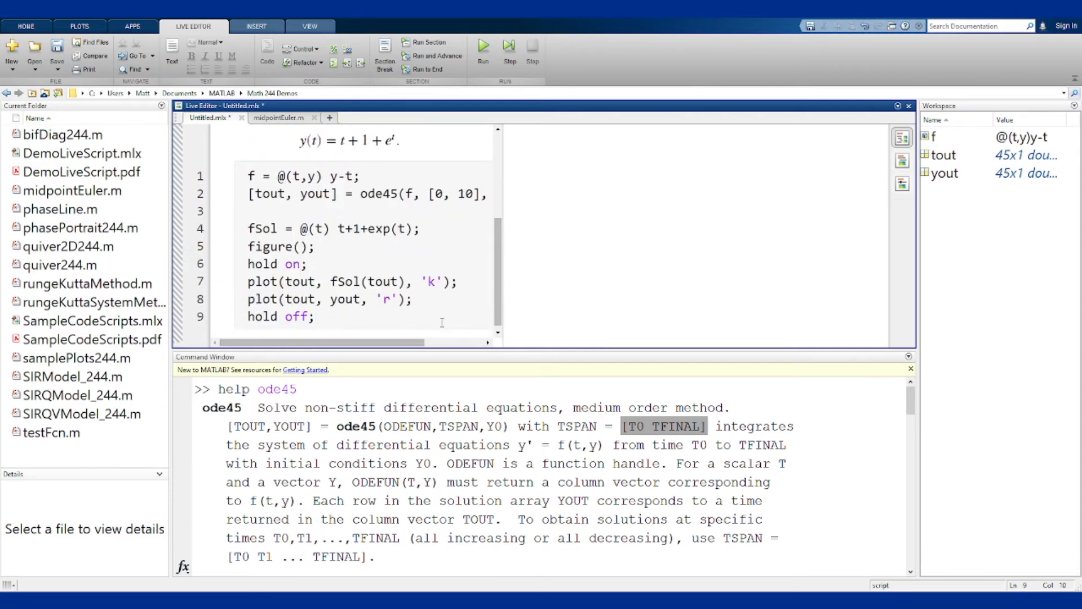
{"action": "left_click", "coordinate": [482, 48]}
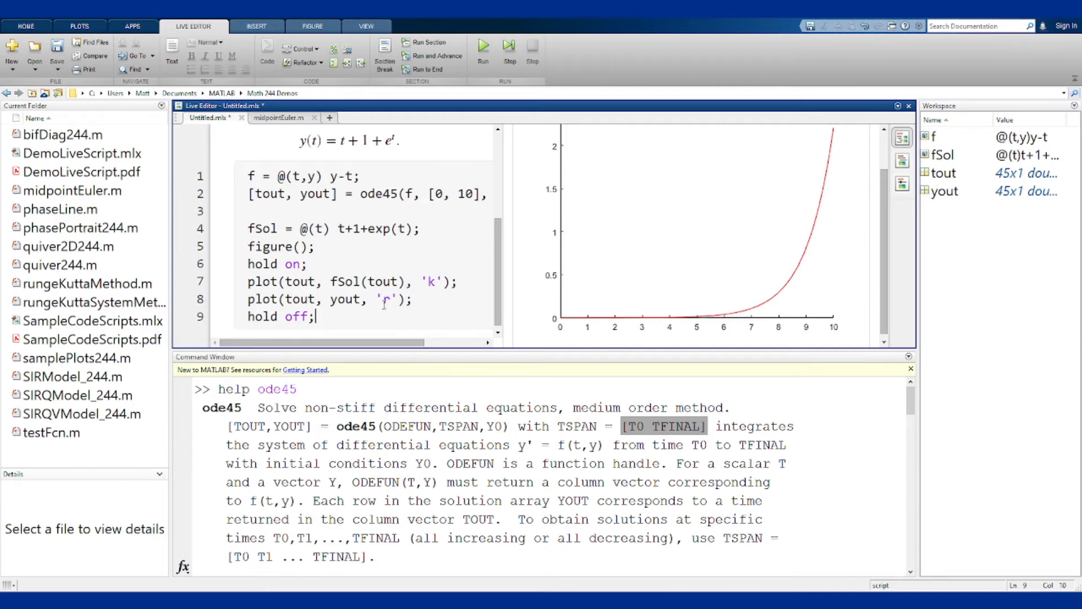
Plot yout as red dots with MarkerSize 10 and rerun the script
{"action": "type", "text": "n"}
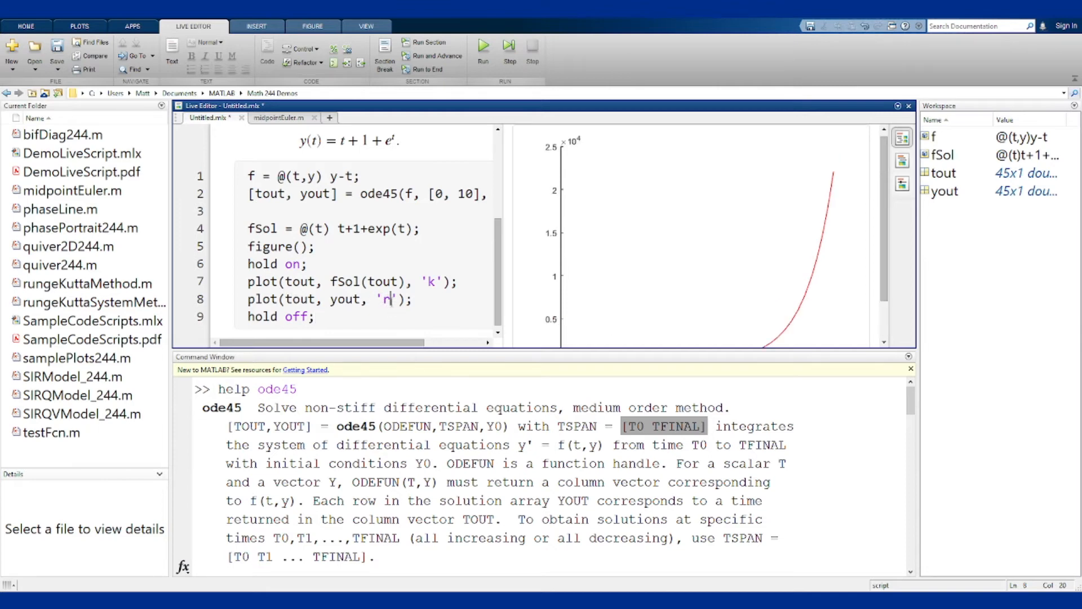
{"action": "type", "text": "r."}
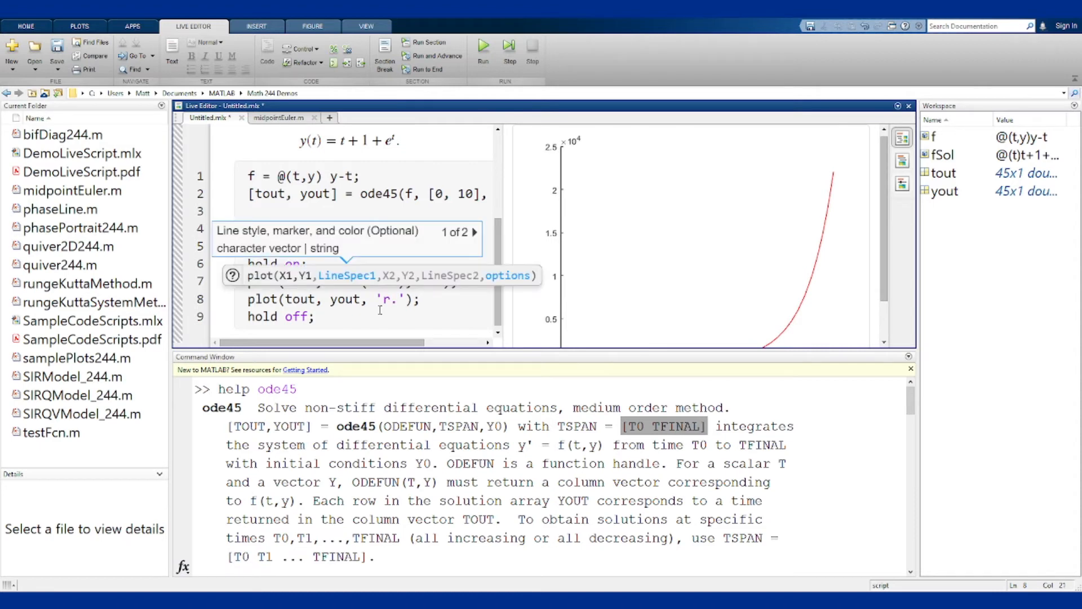
{"action": "type", "text": ", 'Color'"}
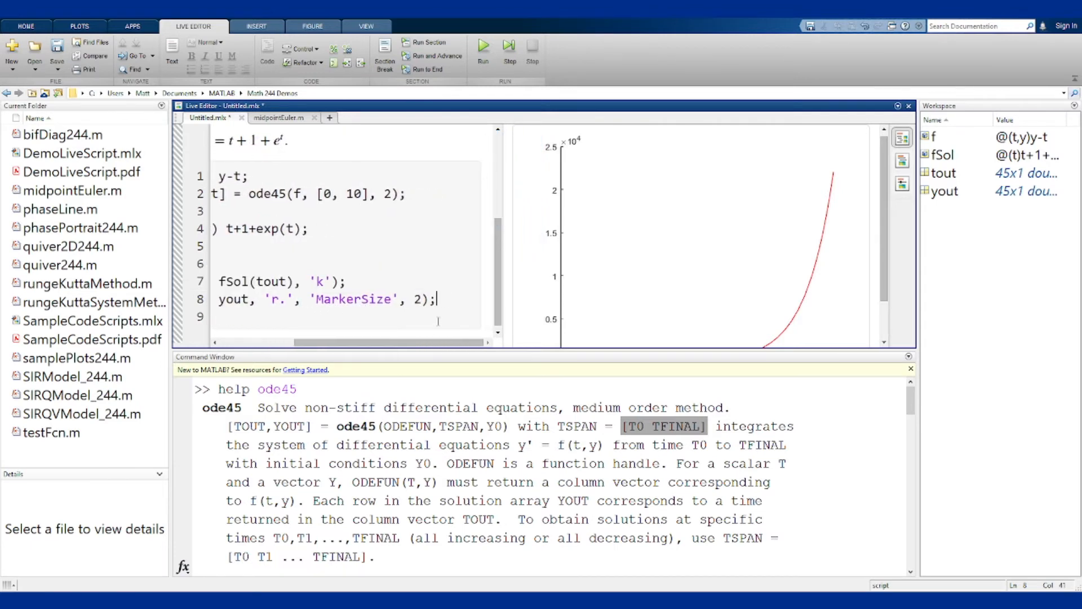
{"action": "left_click", "coordinate": [482, 49]}
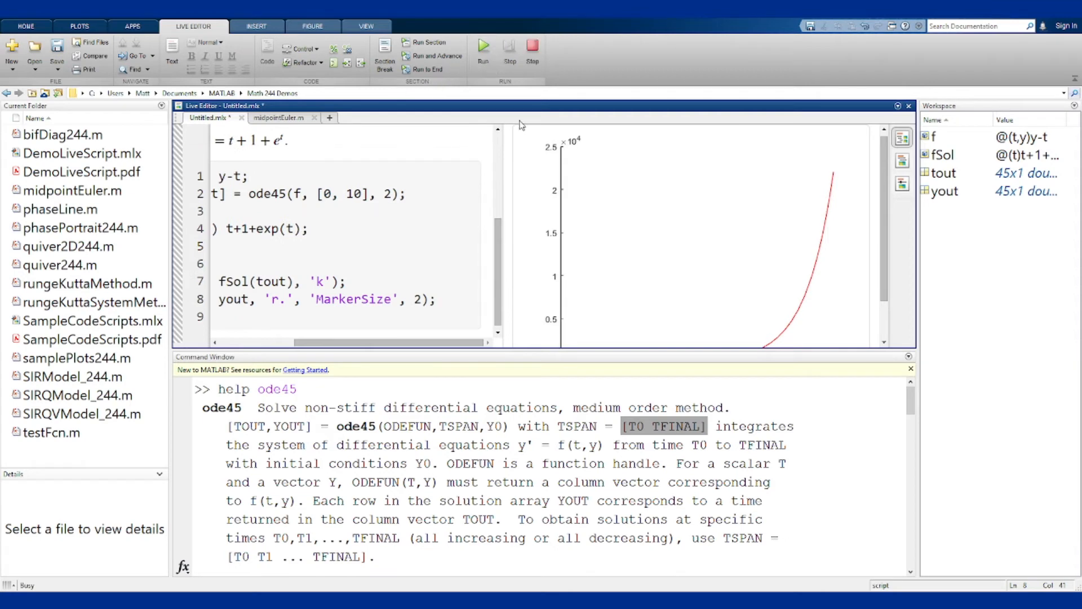
{"action": "left_click", "coordinate": [483, 46]}
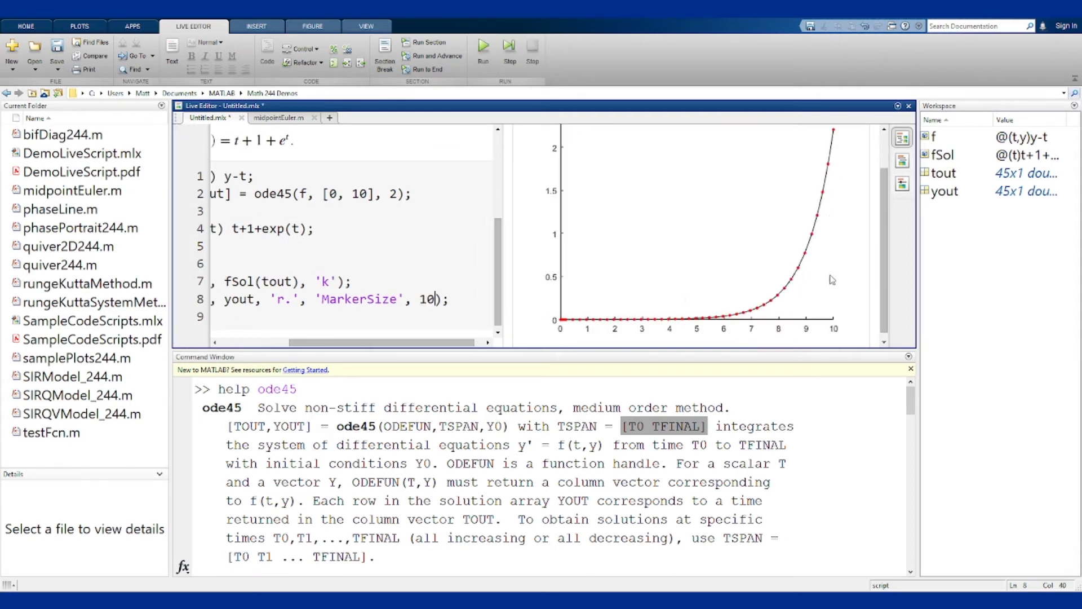
{"action": "mouse_move", "coordinate": [668, 324]}
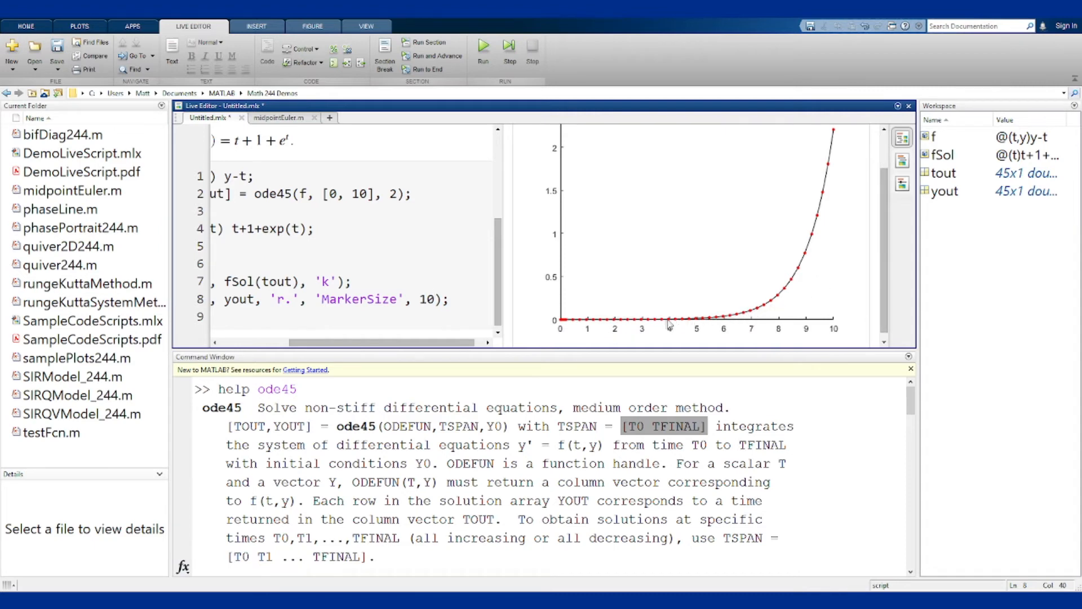
{"action": "left_click", "coordinate": [434, 299]}
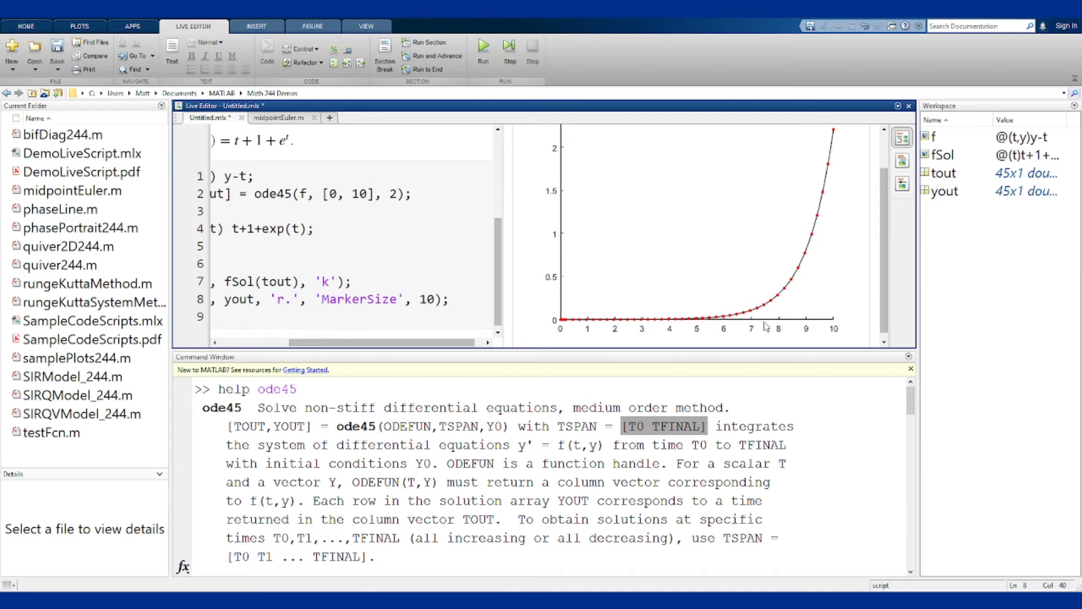
{"action": "left_click", "coordinate": [434, 299]}
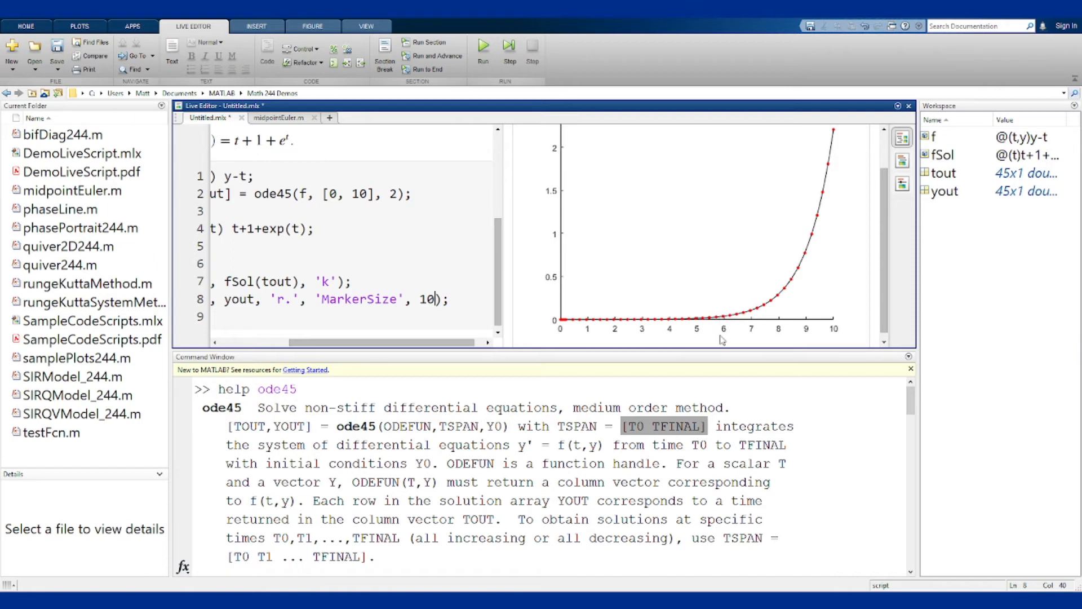
{"action": "mouse_move", "coordinate": [742, 327]}
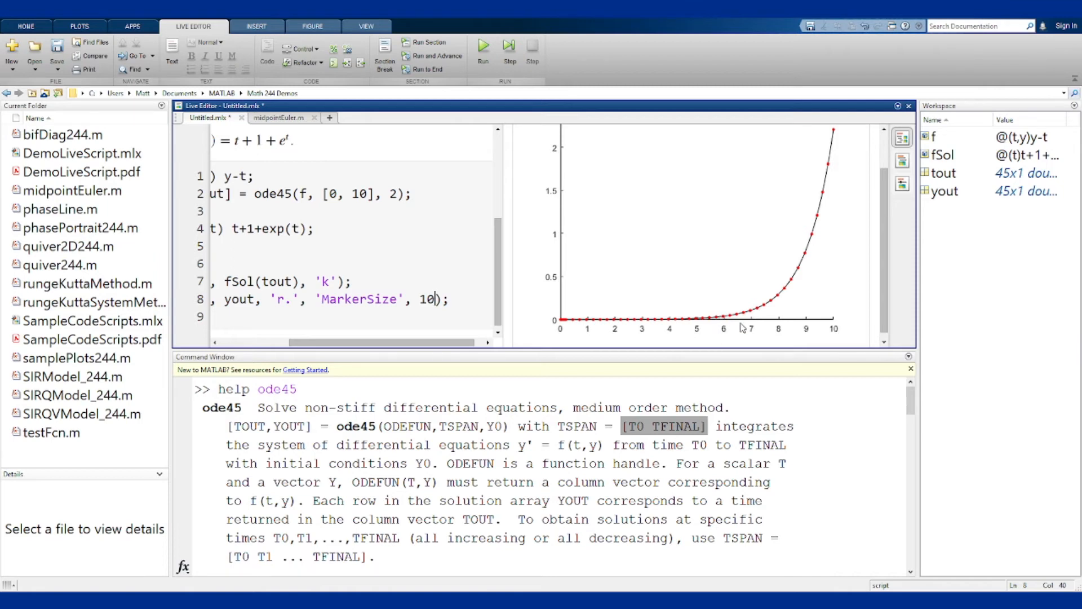
{"action": "mouse_move", "coordinate": [606, 326]}
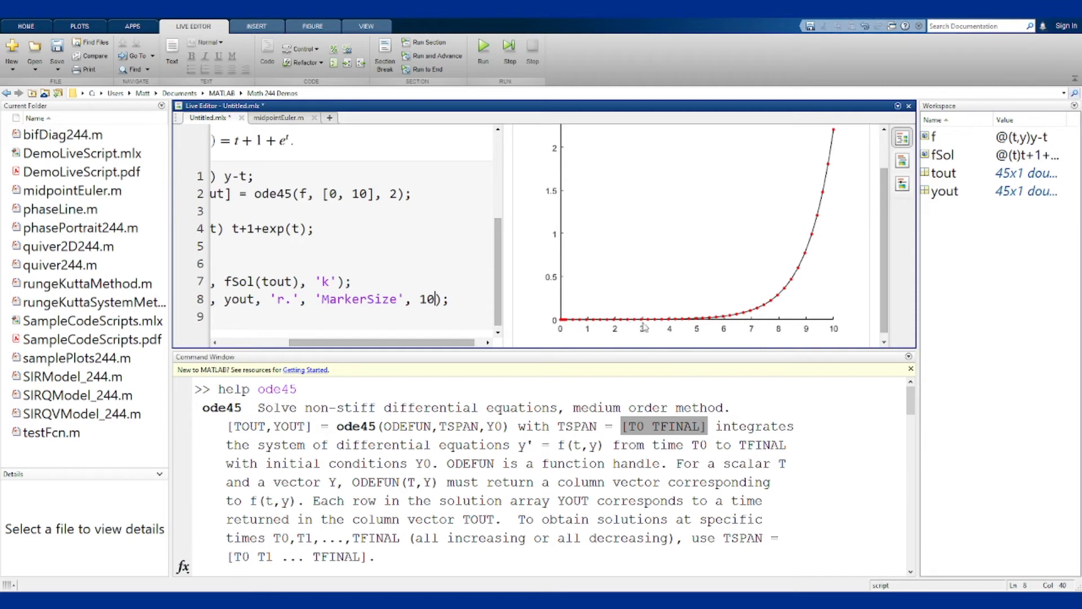
{"action": "mouse_move", "coordinate": [745, 319]}
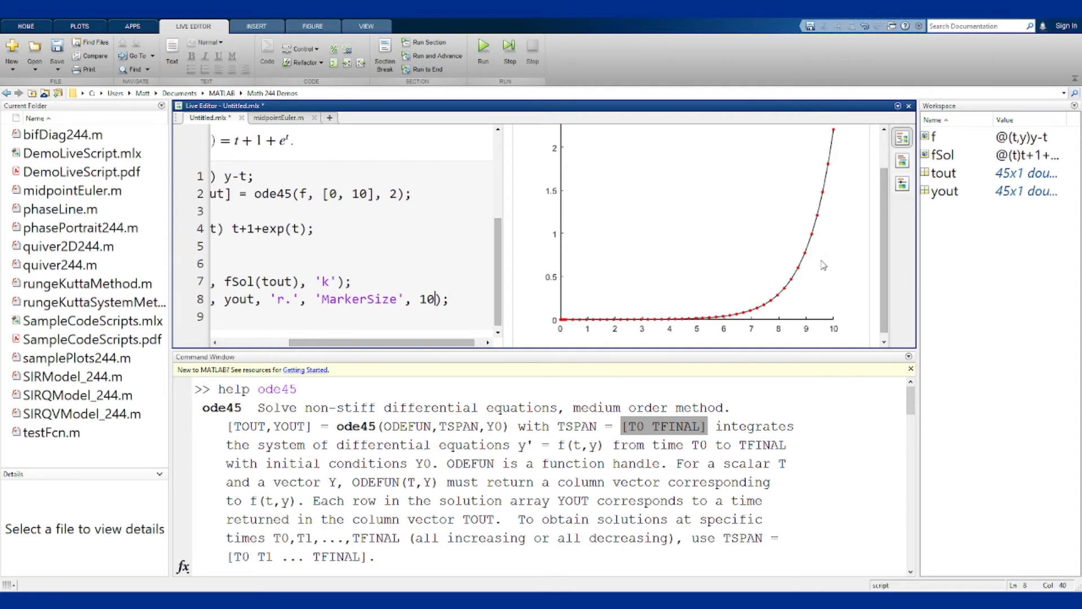
{"action": "mouse_move", "coordinate": [577, 332]}
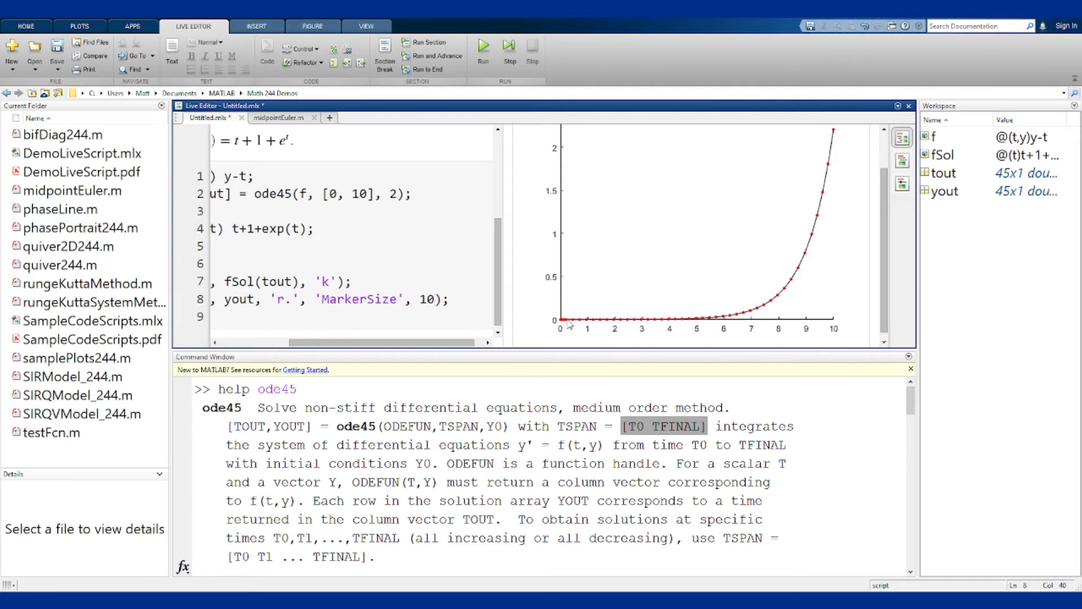
{"action": "left_click", "coordinate": [437, 299]}
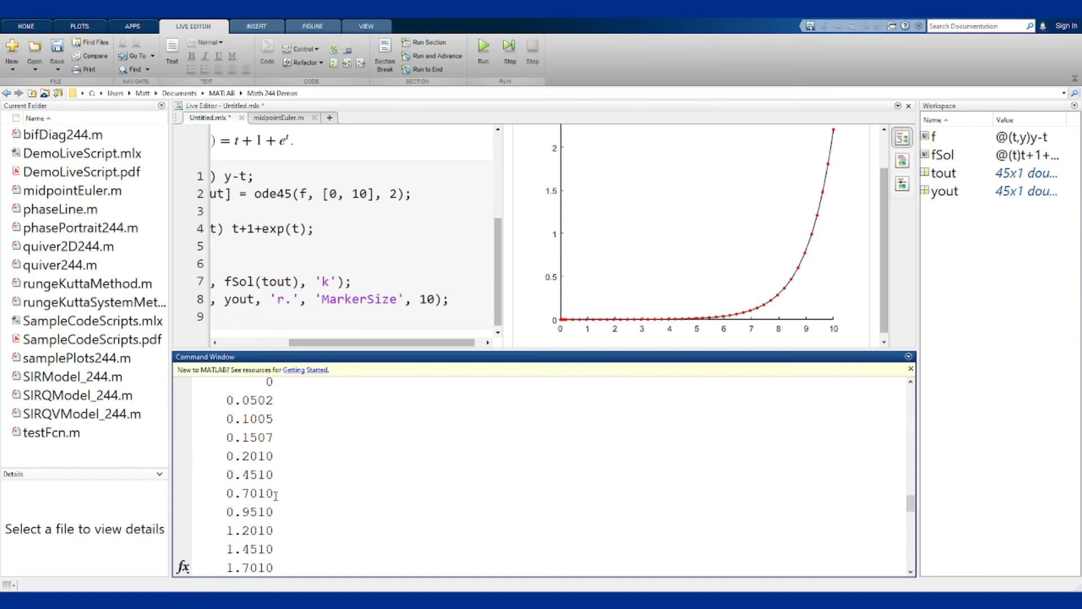
{"action": "mouse_move", "coordinate": [277, 473]}
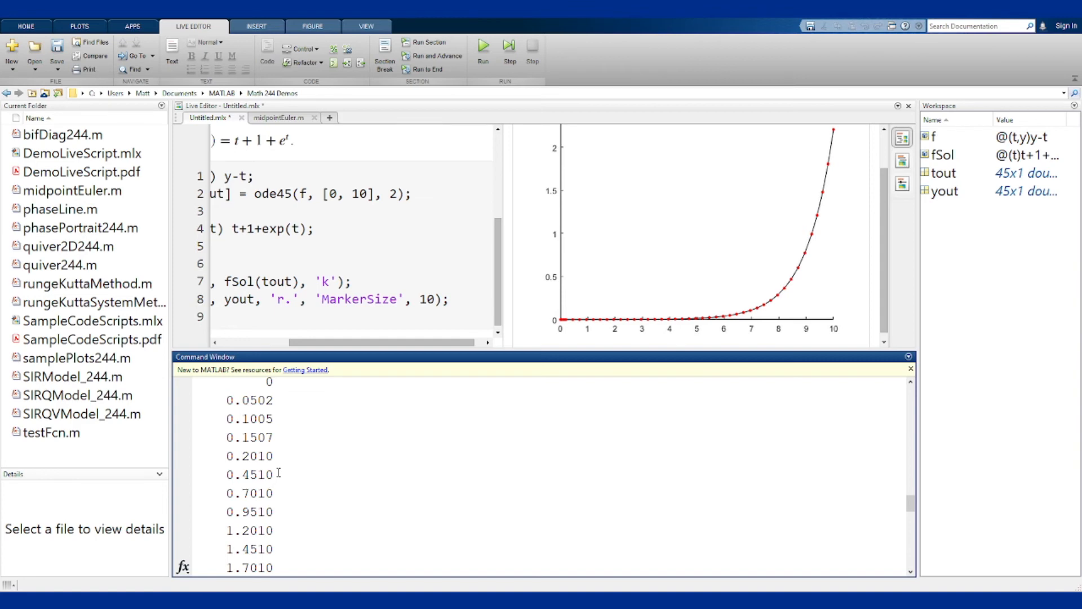
{"action": "mouse_move", "coordinate": [867, 231]}
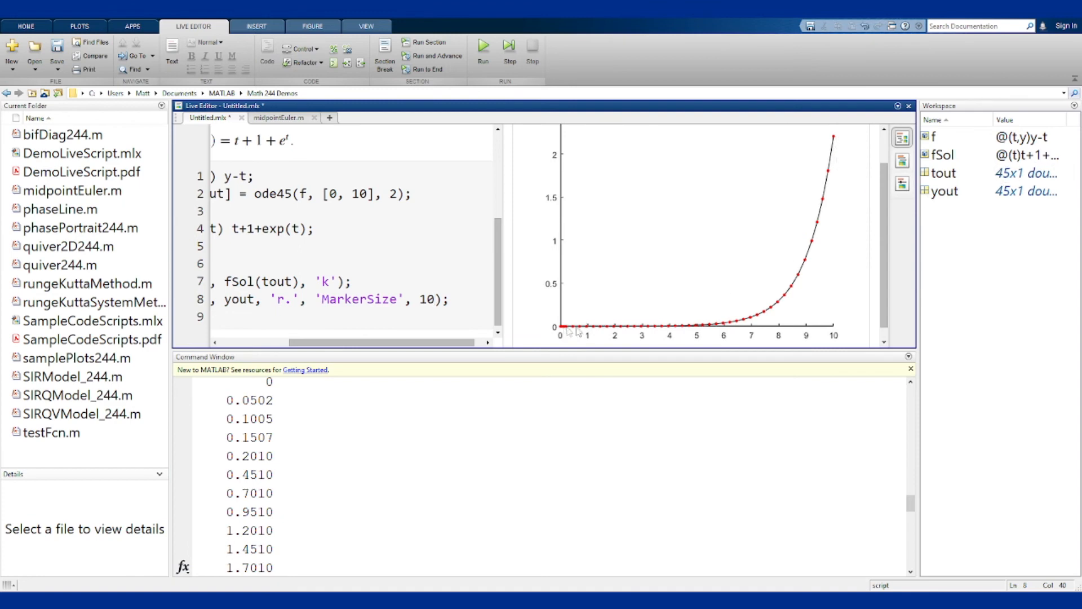
{"action": "mouse_move", "coordinate": [835, 142]}
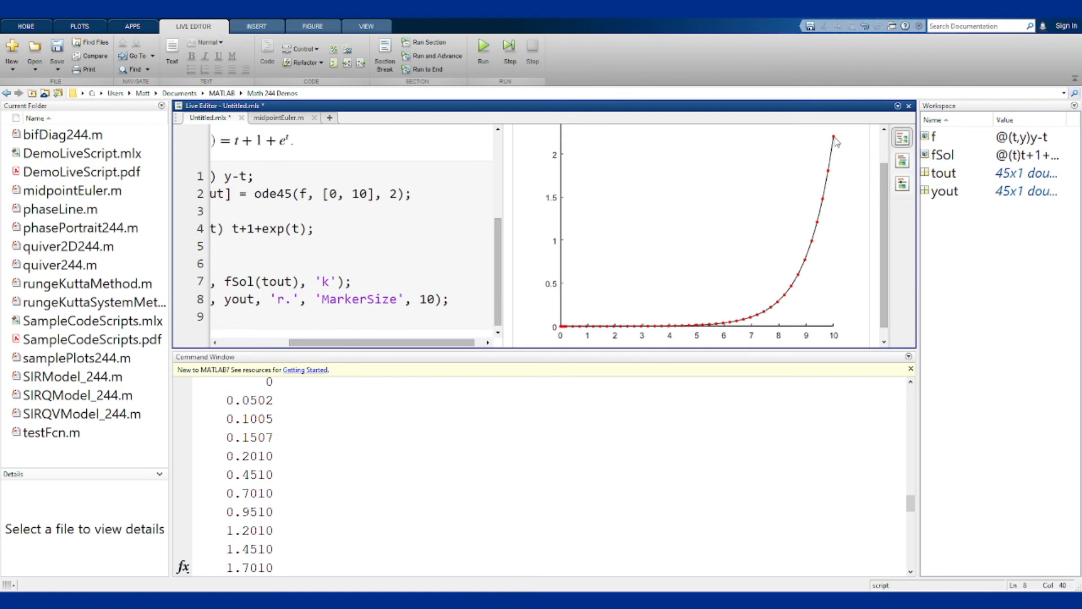
Return to the plotting code and insert a blank line 11 below hold off
{"action": "left_click", "coordinate": [433, 298]}
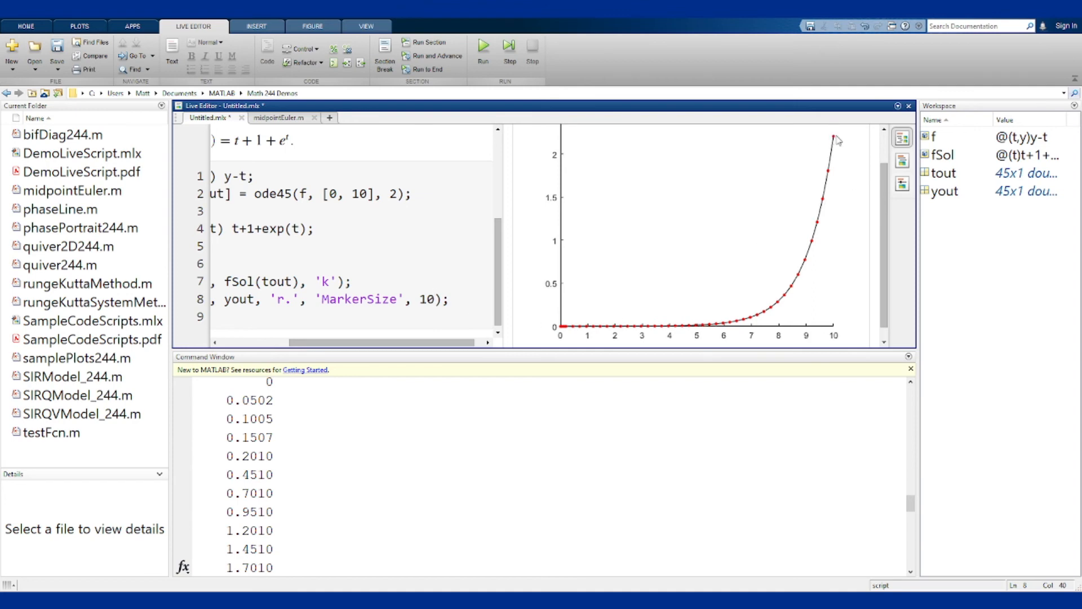
{"action": "left_click", "coordinate": [434, 299]}
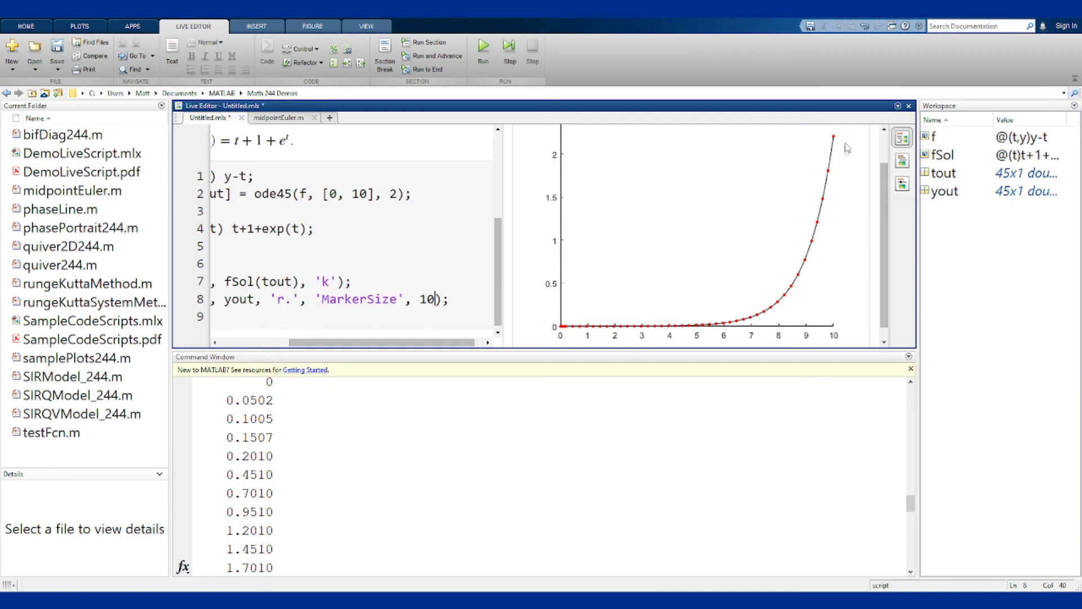
{"action": "left_click_drag", "start_coordinate": [297, 343], "coordinate": [393, 343]}
{"action": "type", "text": "hold off;"}
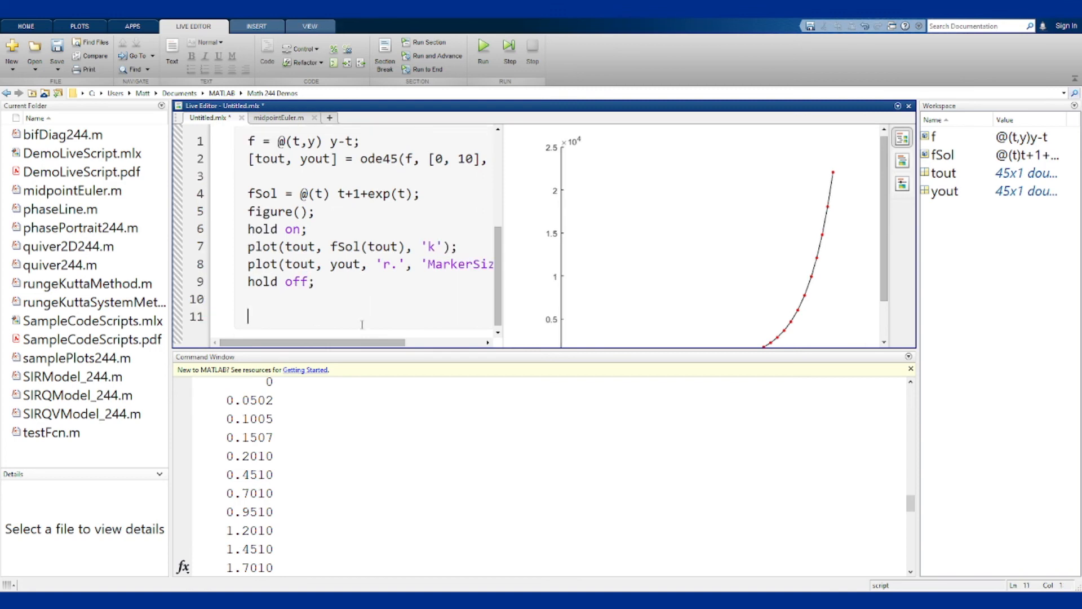
Enter err = abs(fSol(10) - yout(end)) on line 11 and run it, giving err = 4.0194
{"action": "type", "text": "fS"}
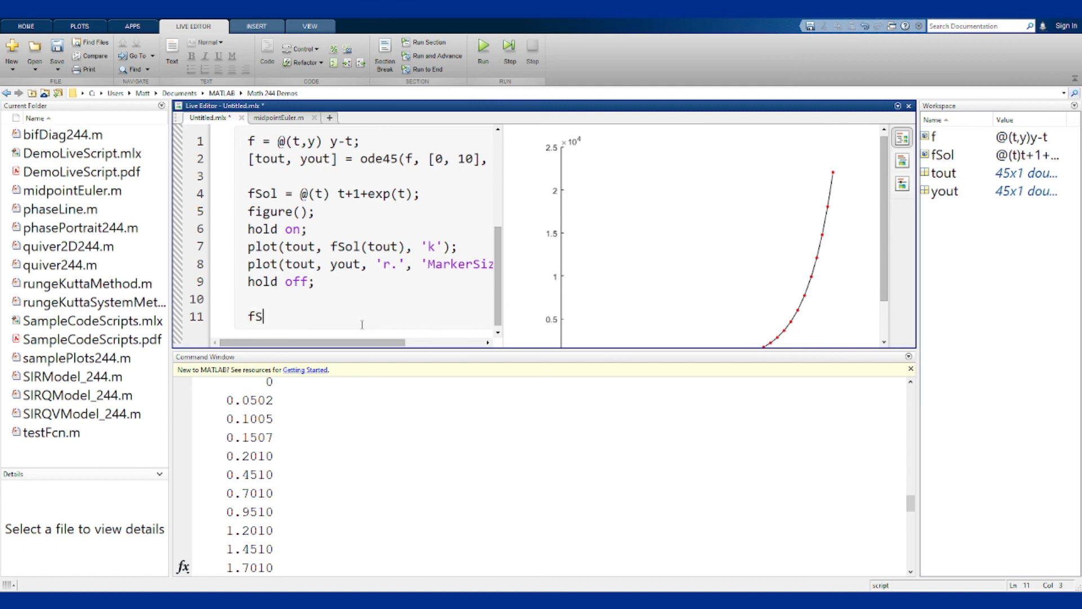
{"action": "type", "text": "ol()"}
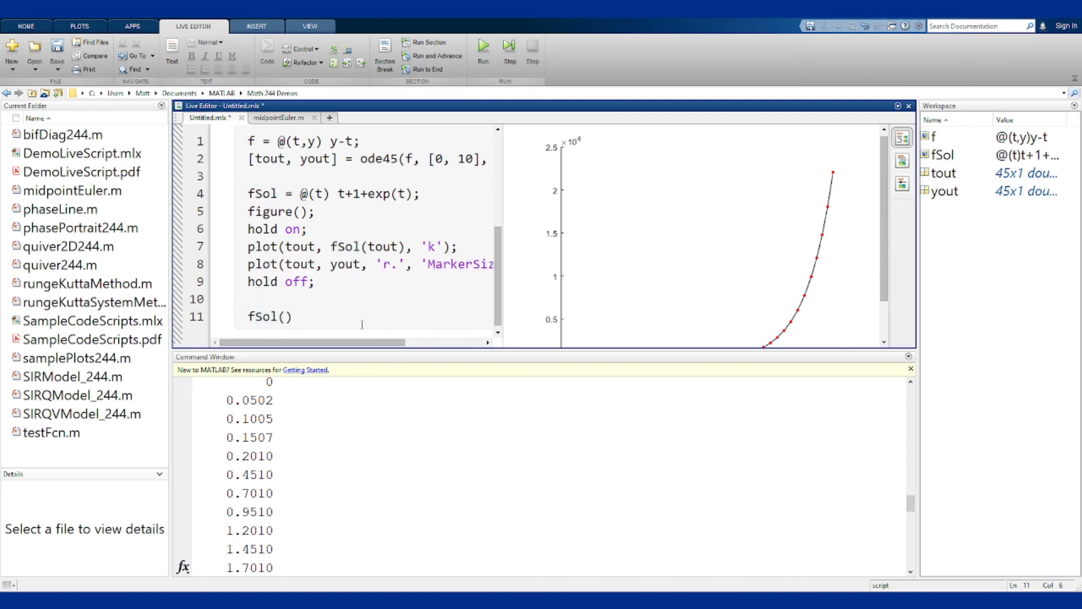
{"action": "type", "text": "10"}
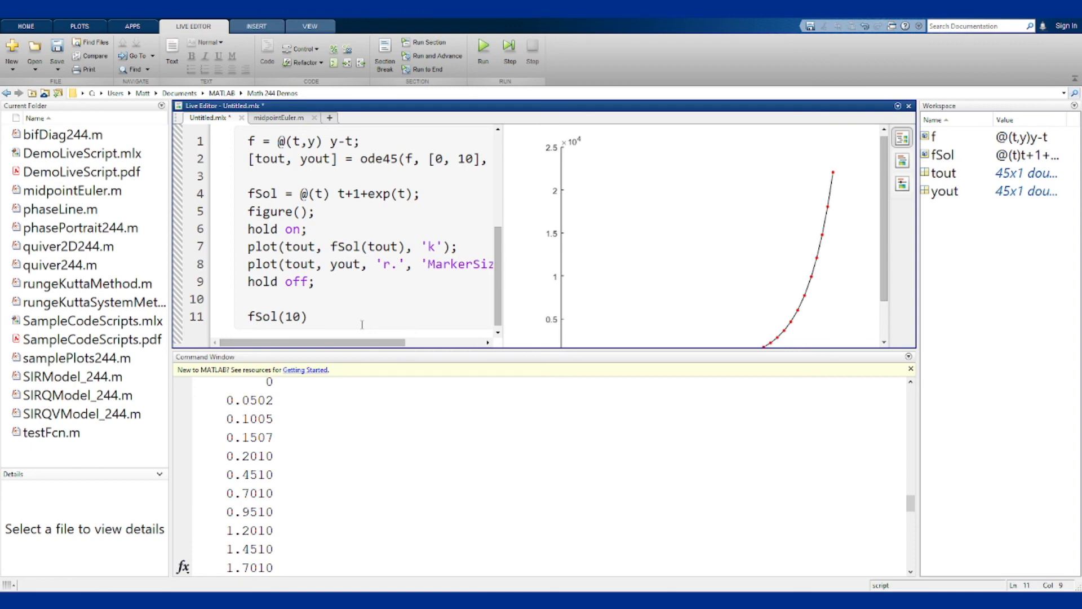
{"action": "left_click", "coordinate": [308, 316]}
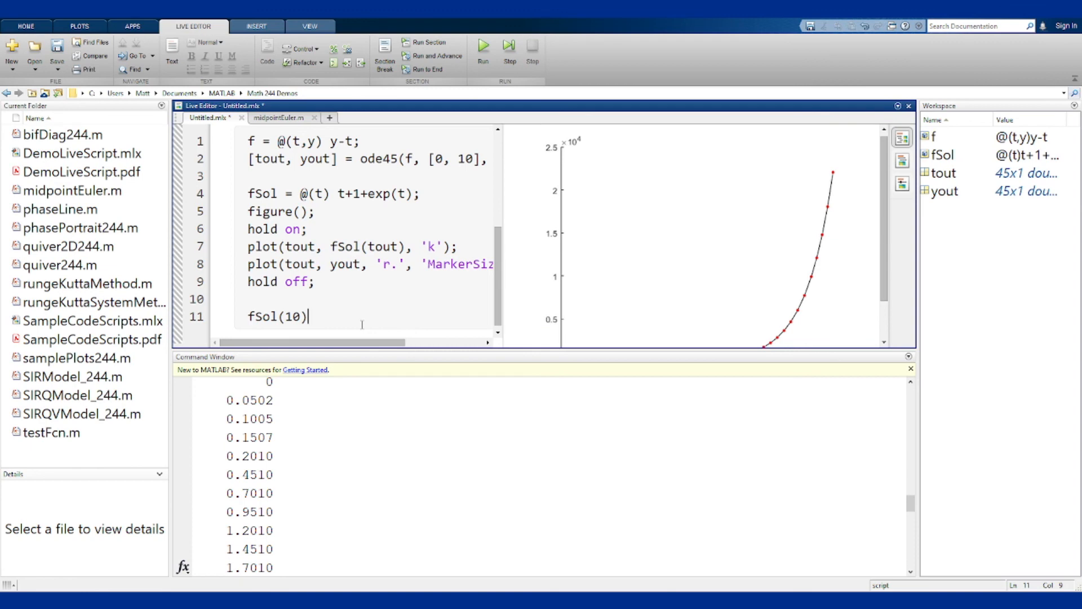
{"action": "type", "text": "-"}
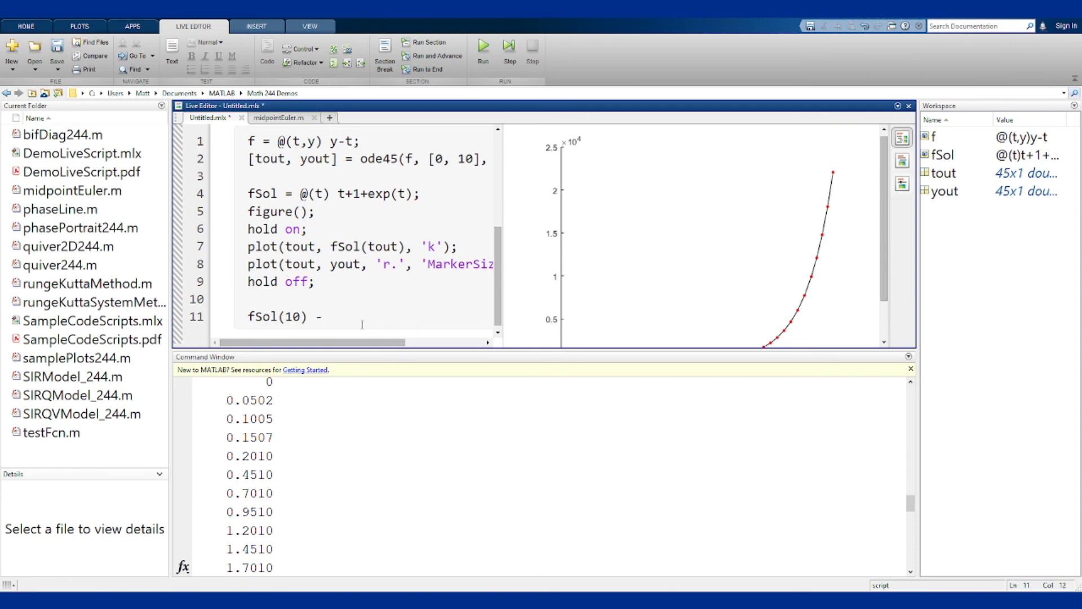
{"action": "type", "text": "yout(end"}
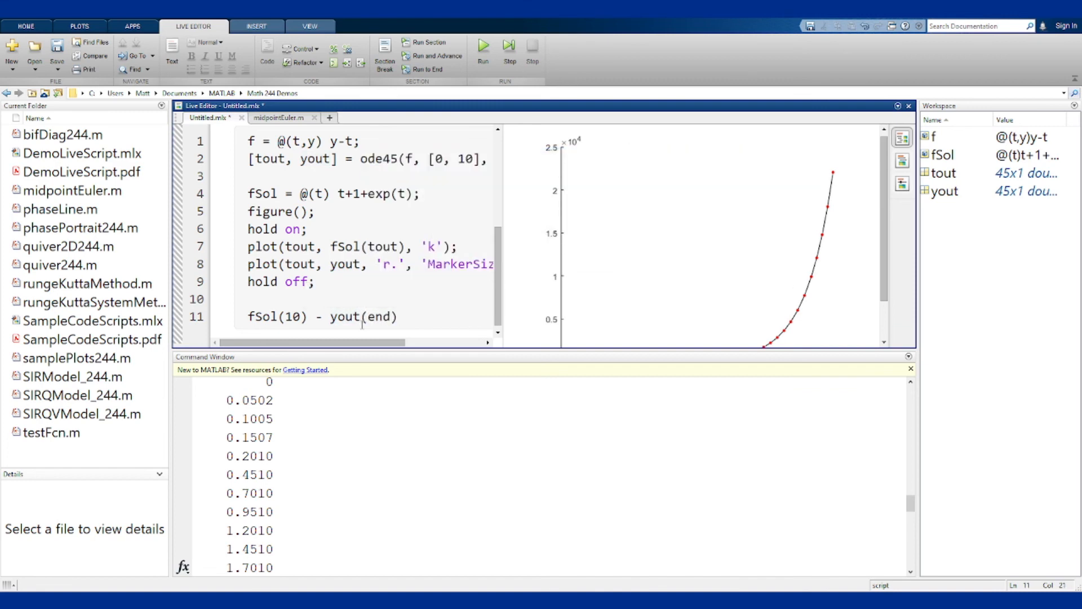
{"action": "left_click", "coordinate": [248, 317]}
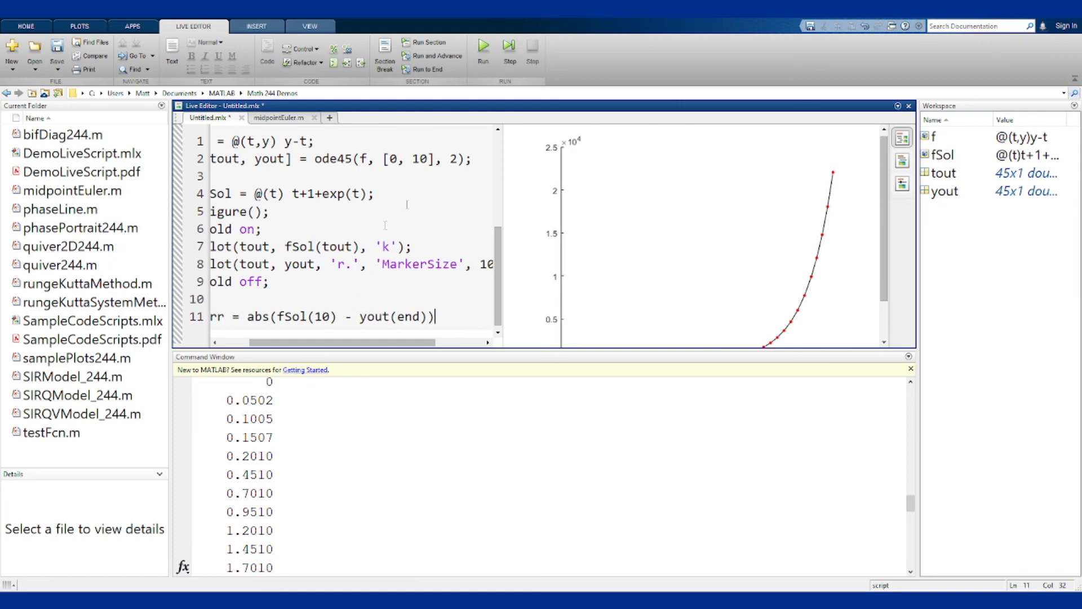
{"action": "left_click", "coordinate": [483, 52]}
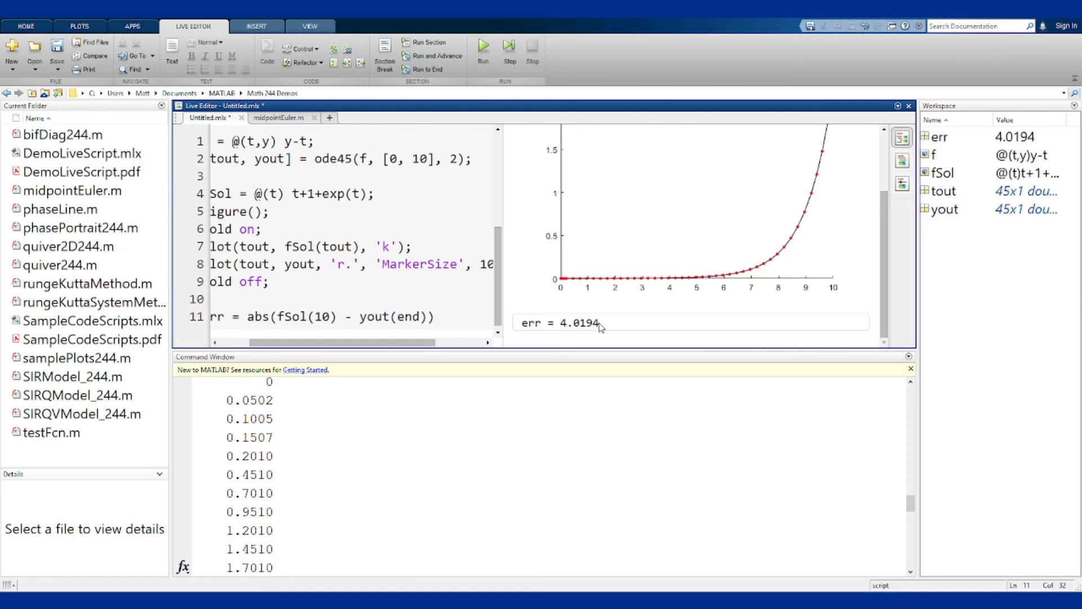
{"action": "left_click", "coordinate": [570, 323]}
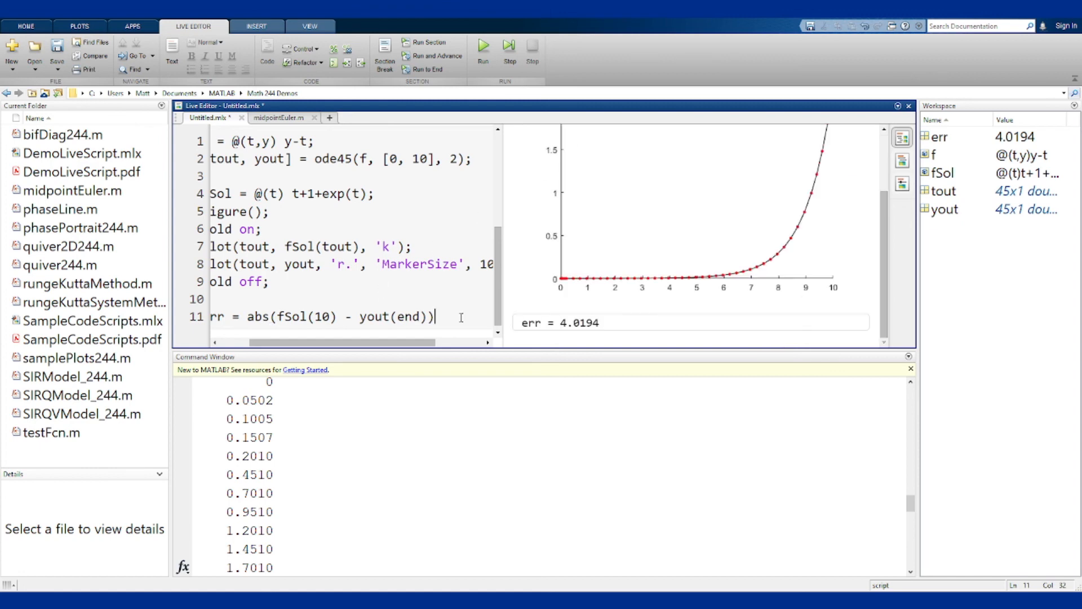
Enter relerr = err/fSol(10) on line 12, yielding relerr = 1.8239e-04
{"action": "key", "text": "enter"}
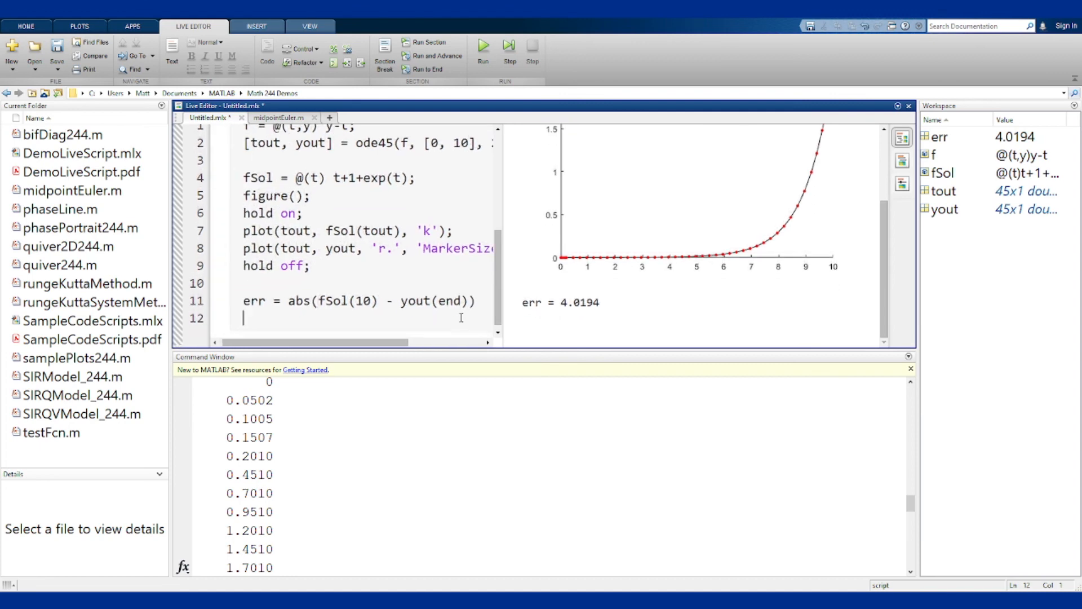
{"action": "type", "text": "relerr = err/"}
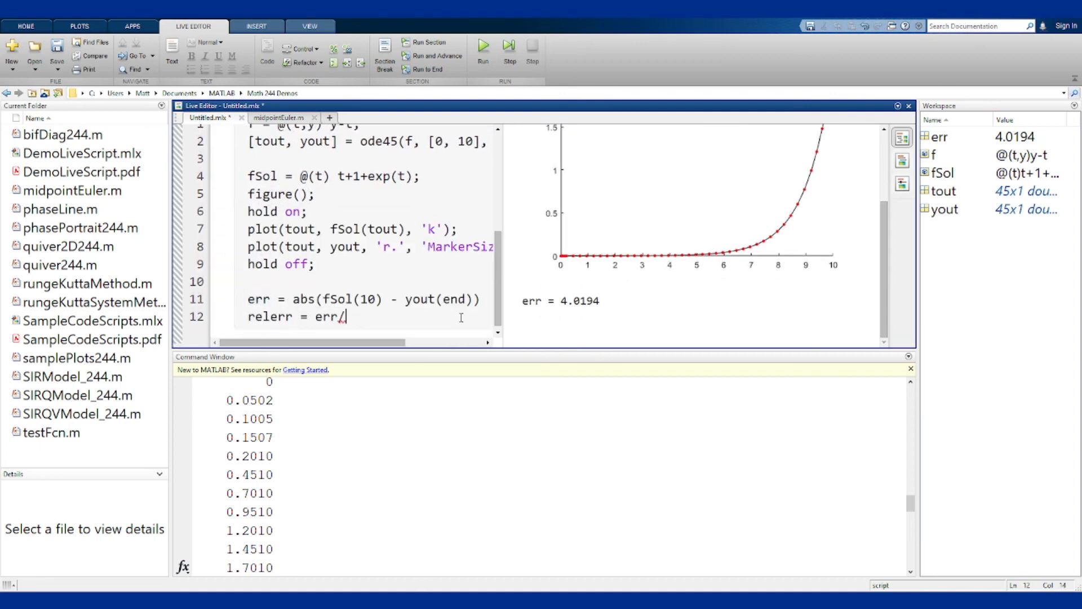
{"action": "type", "text": "fSol(10)"}
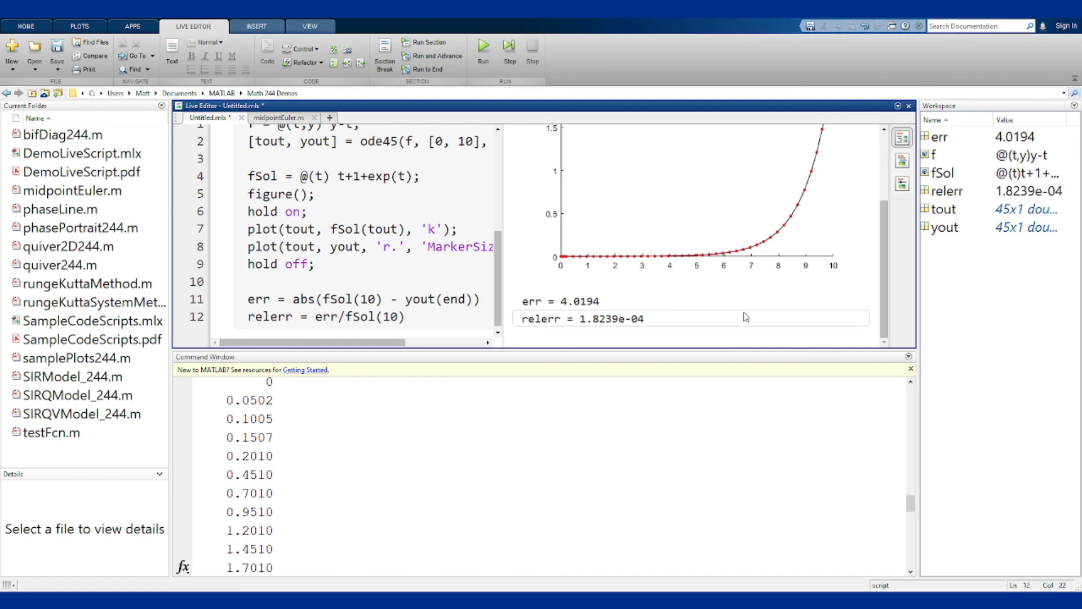
{"action": "left_click", "coordinate": [406, 317]}
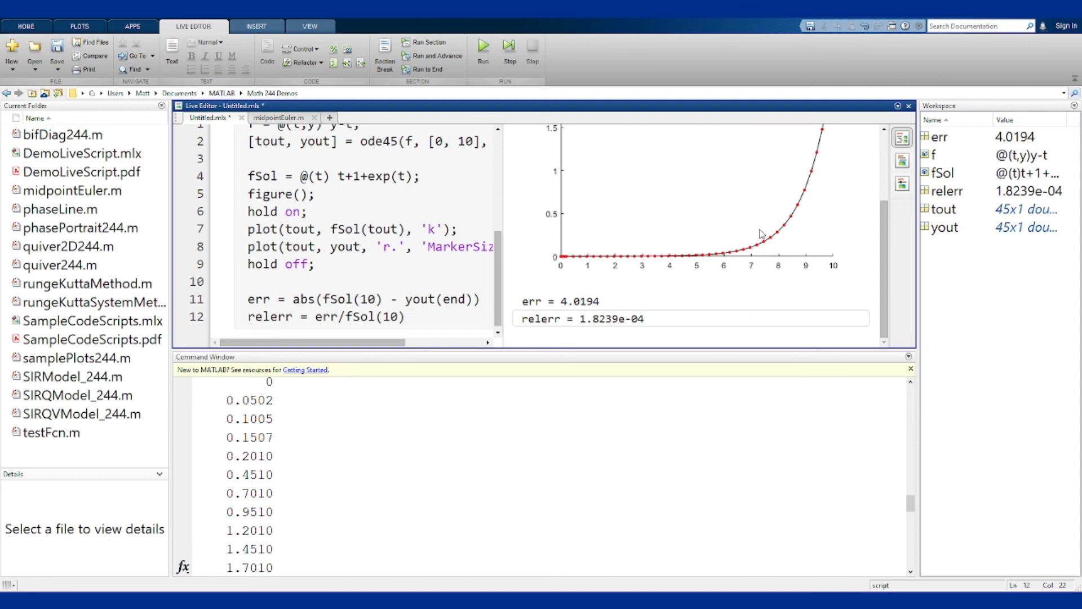
{"action": "left_click", "coordinate": [406, 317]}
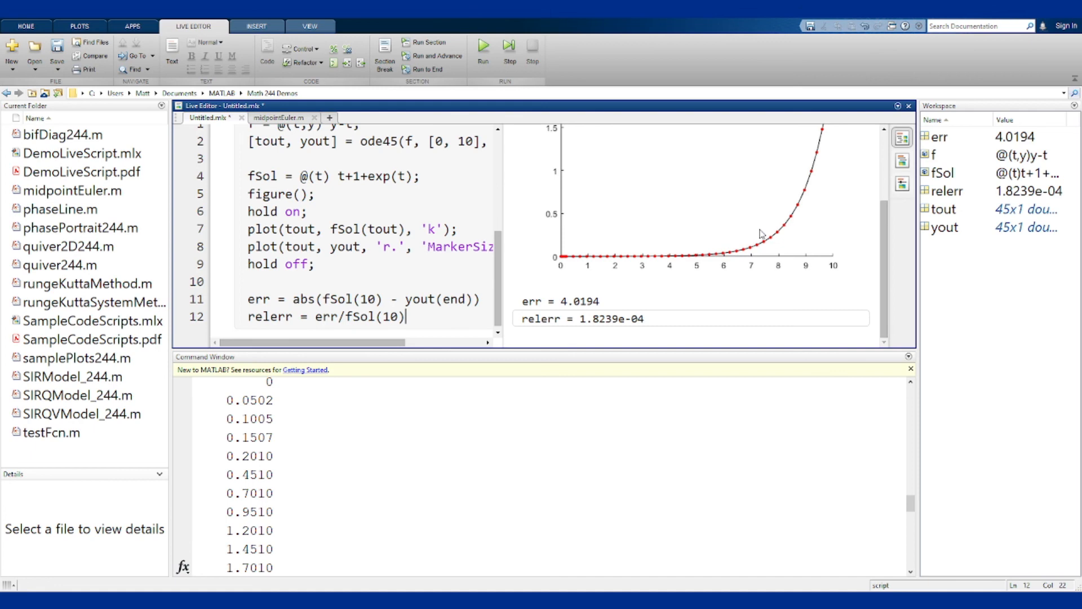